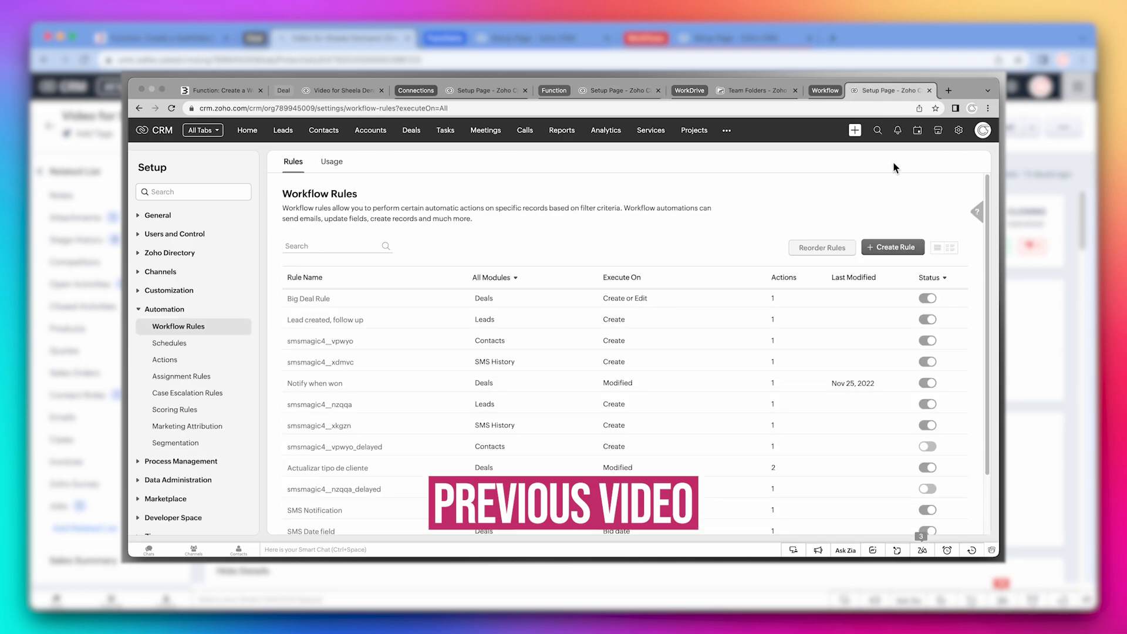
Step: Map deal_id to the Deal Id and associate the Create Workdrive folder function with the rule
{"action": "left_click", "coordinate": [332, 355]}
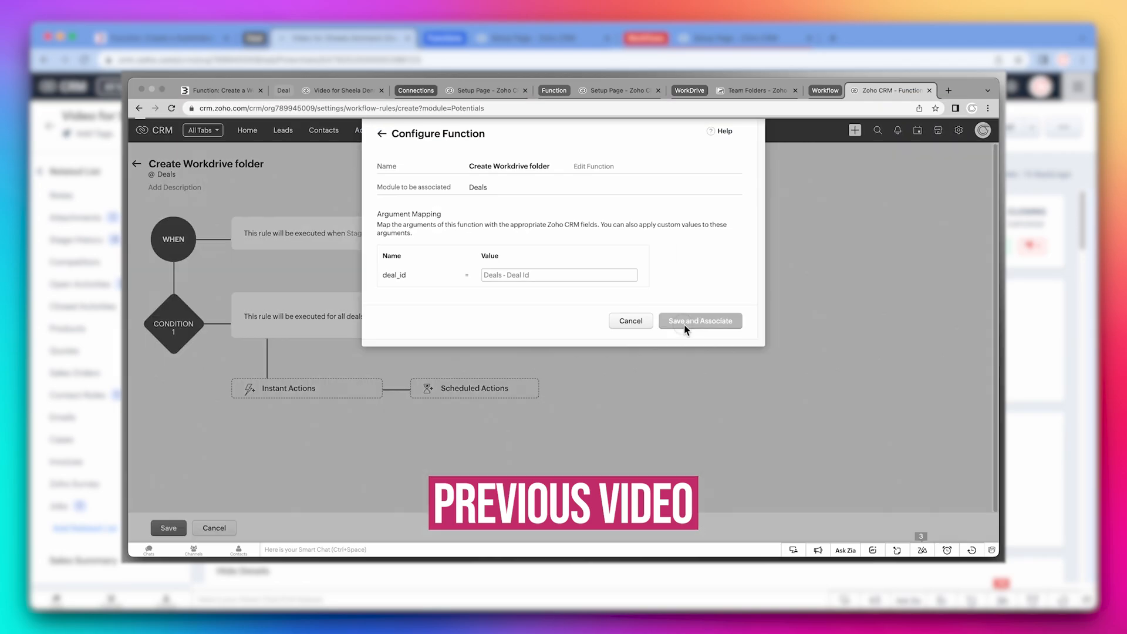
{"action": "left_click", "coordinate": [698, 320]}
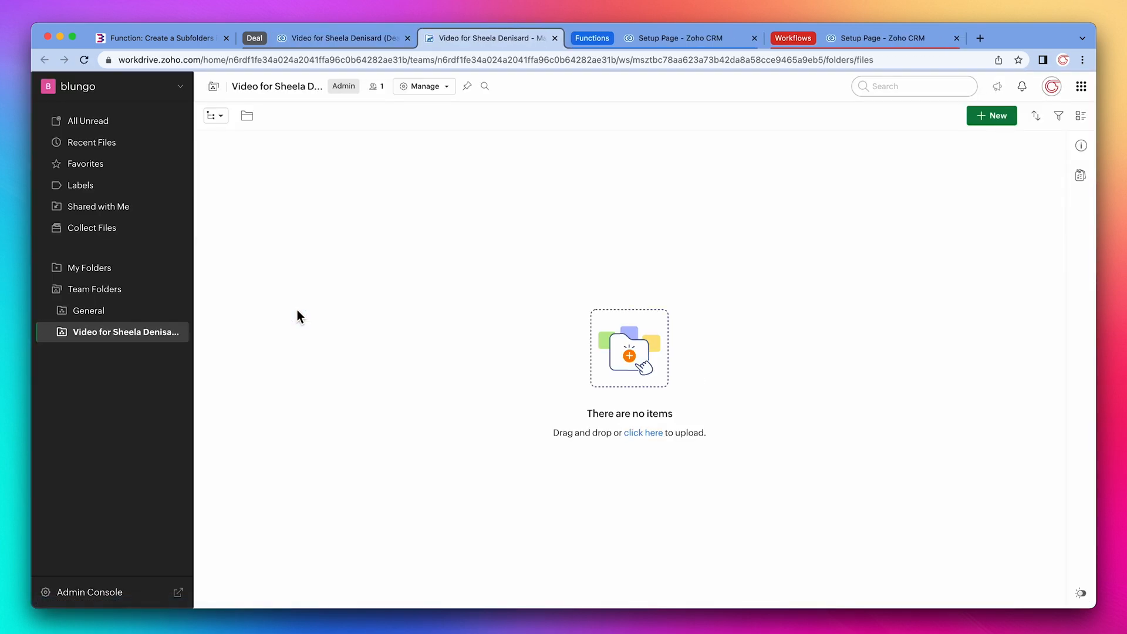
{"action": "mouse_move", "coordinate": [343, 86]}
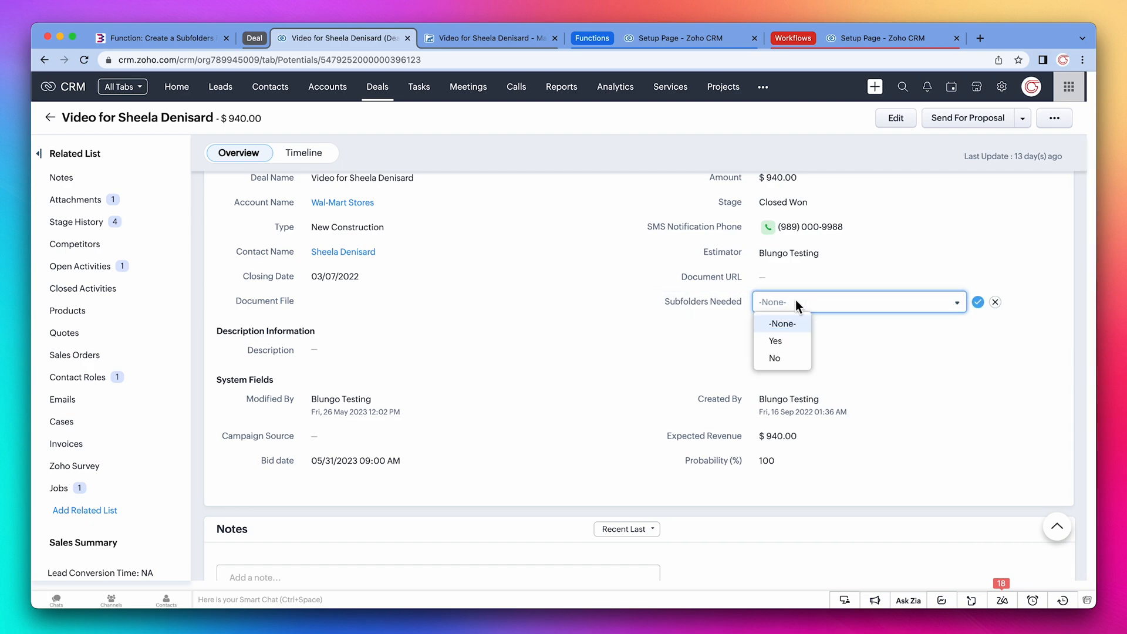
{"action": "mouse_move", "coordinate": [961, 307]}
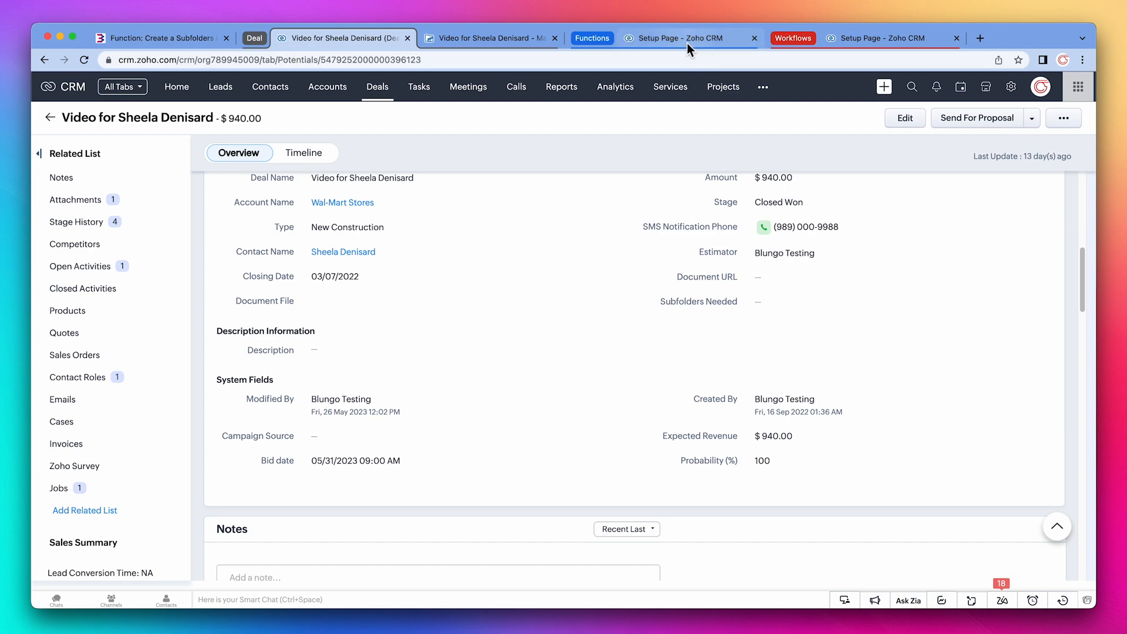
Step: Create an Automation function Create_Subfolder, display name Create Subfolders, opening its empty code editor
{"action": "left_click", "coordinate": [677, 37]}
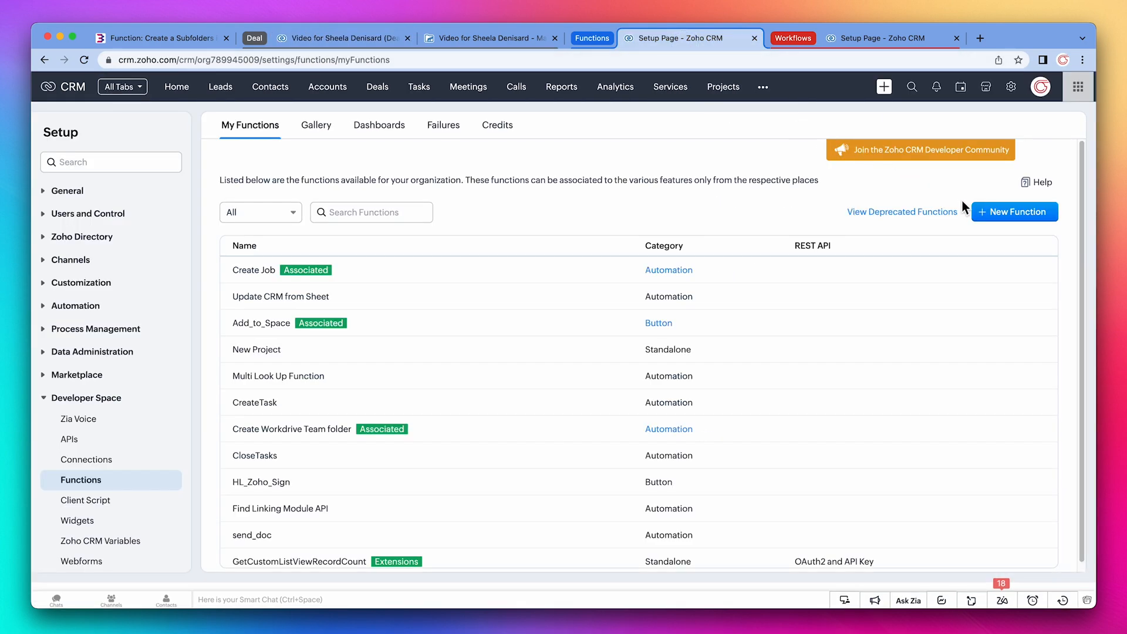
{"action": "left_click", "coordinate": [1014, 212]}
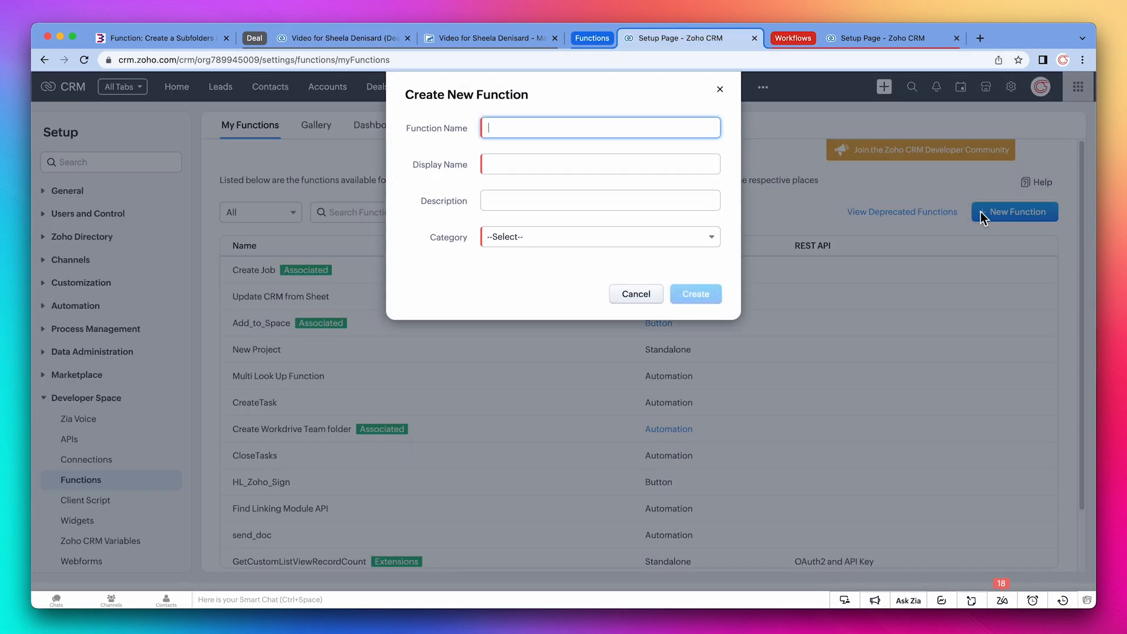
{"action": "type", "text": "Create_Subfolder"}
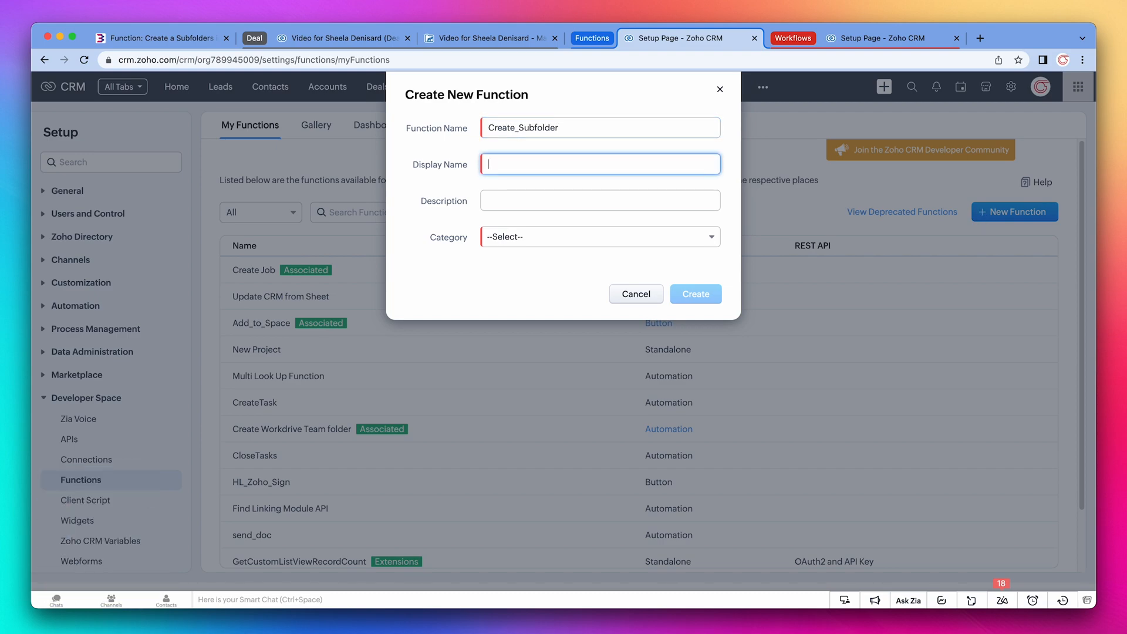
{"action": "type", "text": "Create Subfolders"}
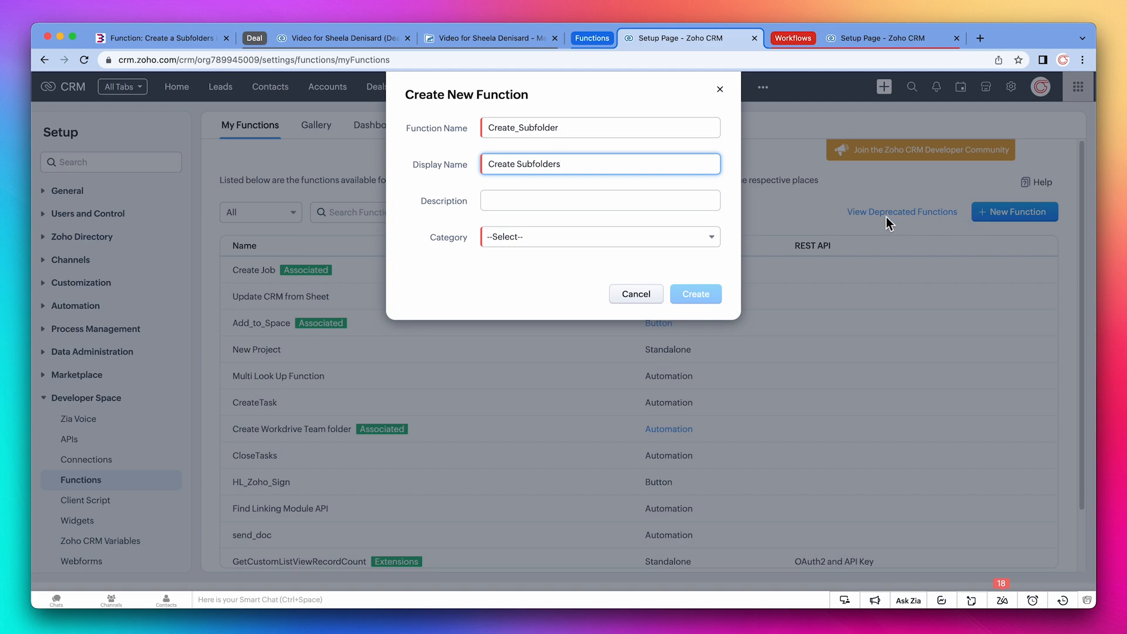
{"action": "left_click", "coordinate": [598, 236]}
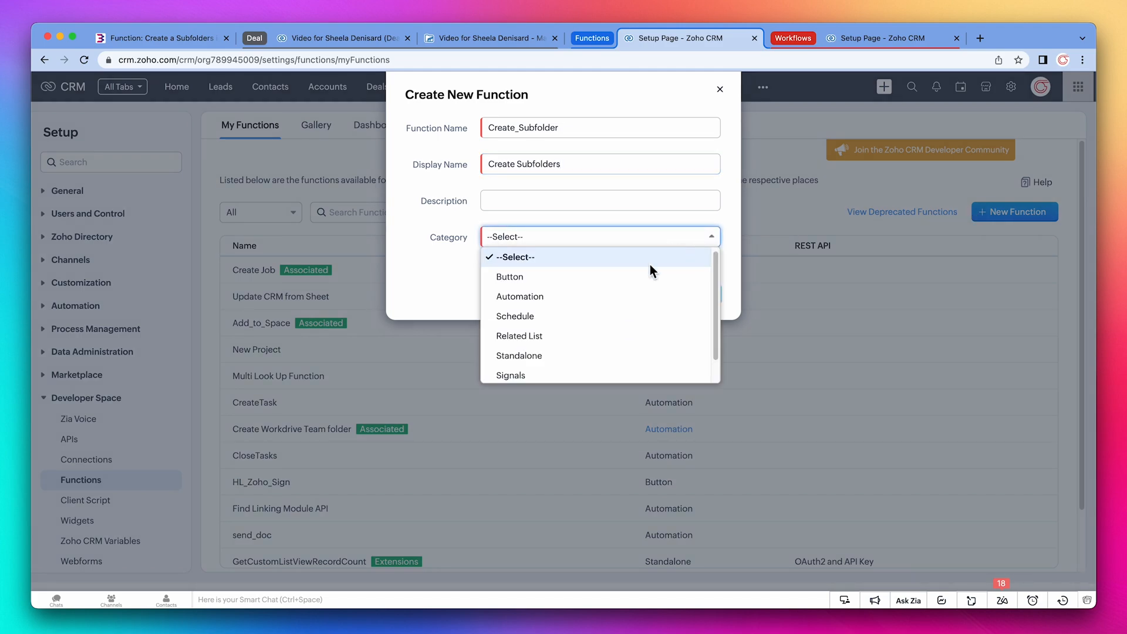
{"action": "left_click", "coordinate": [519, 295]}
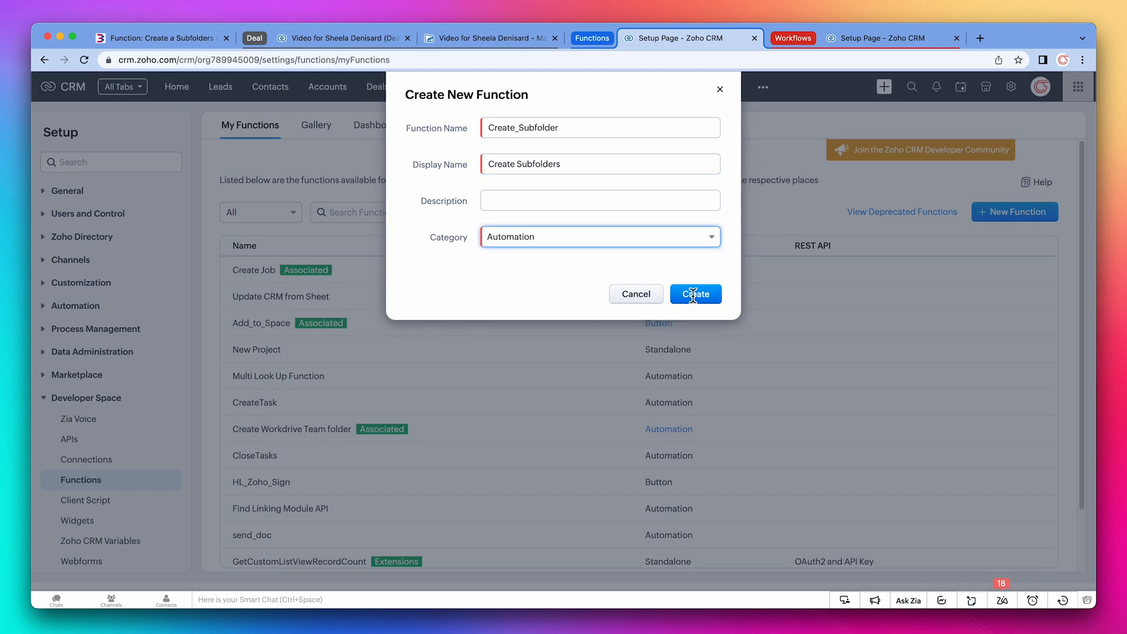
{"action": "left_click", "coordinate": [694, 293]}
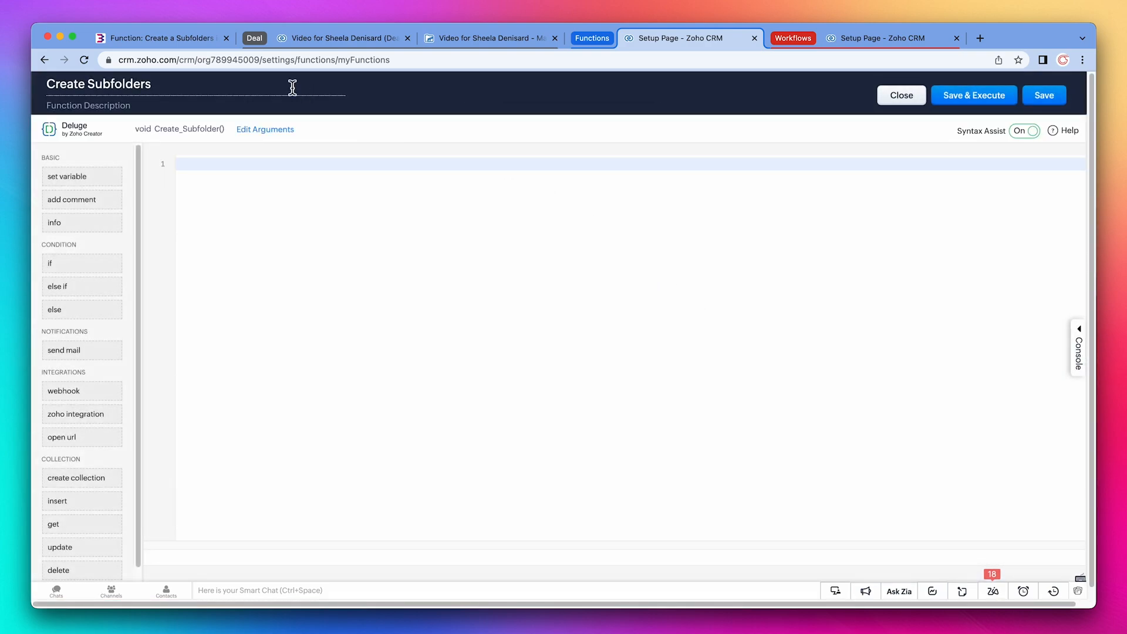
Step: Copy the subfolder-creation Deluge code from the blungo blog post and return to the function editor
{"action": "left_click", "coordinate": [160, 38]}
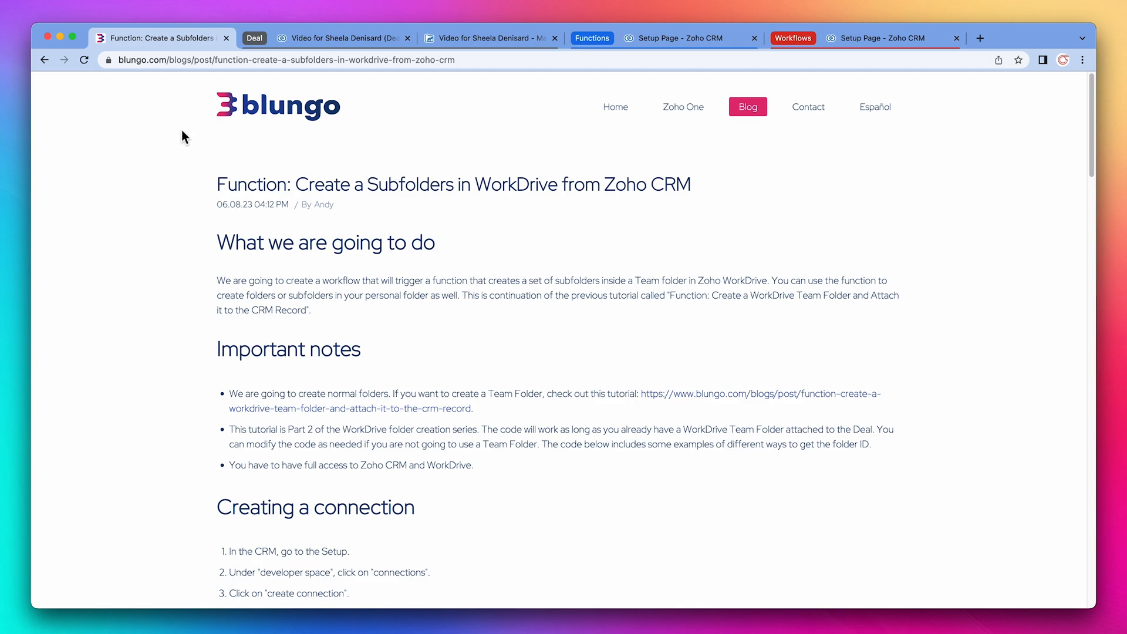
{"action": "scroll", "scroll_direction": "down", "scroll_amount": 3}
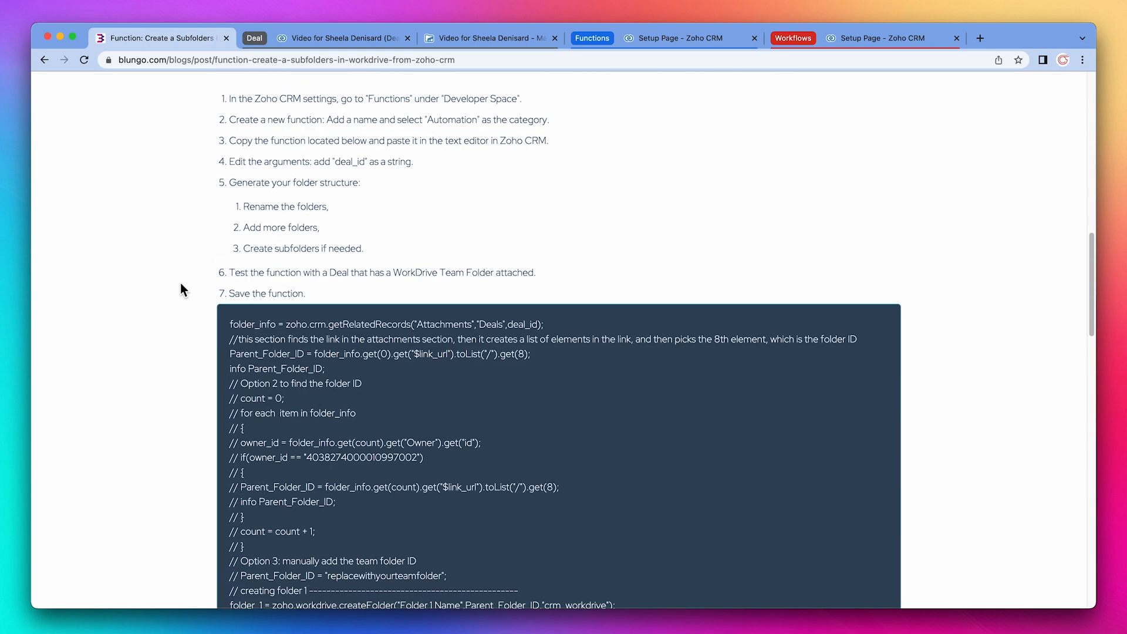
{"action": "scroll", "scroll_direction": "down", "scroll_amount": 3}
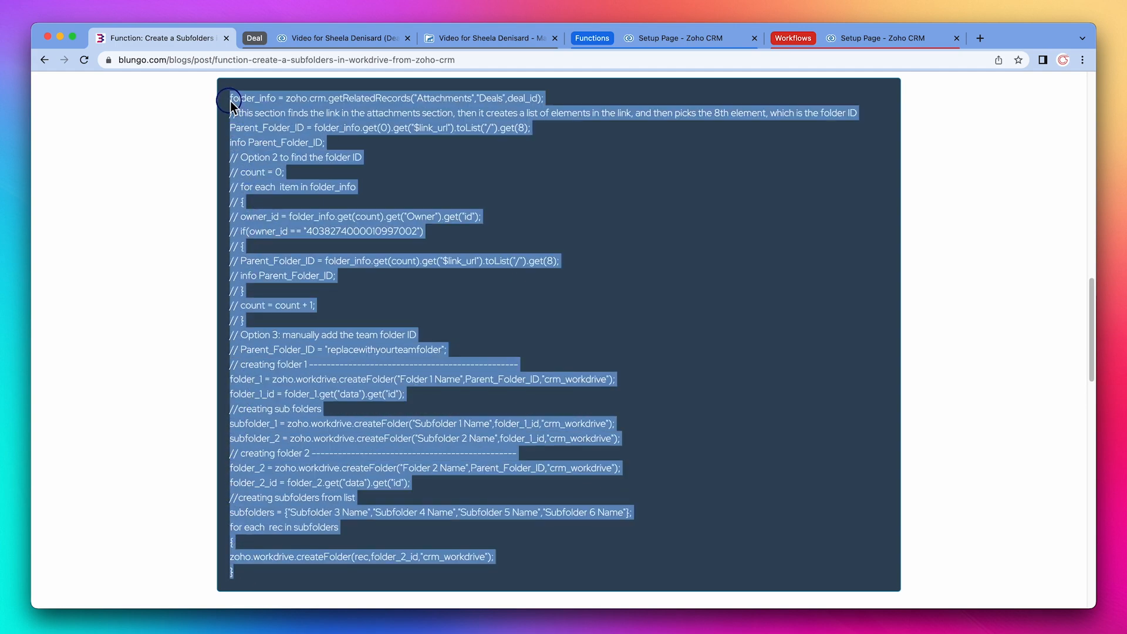
{"action": "mouse_move", "coordinate": [279, 114]}
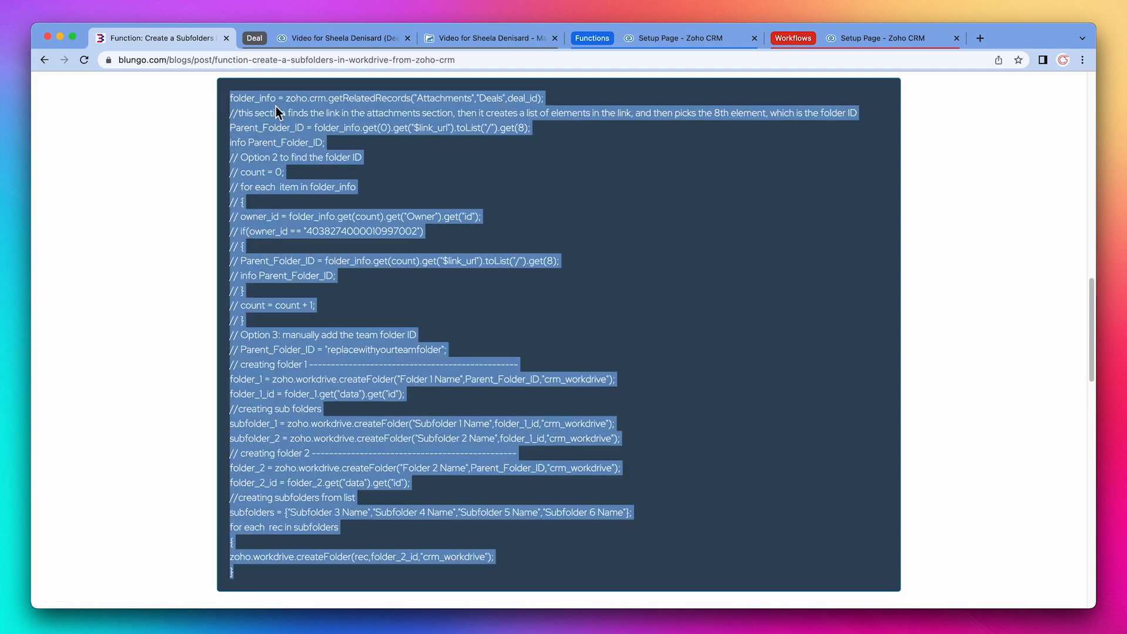
{"action": "left_click", "coordinate": [687, 37]}
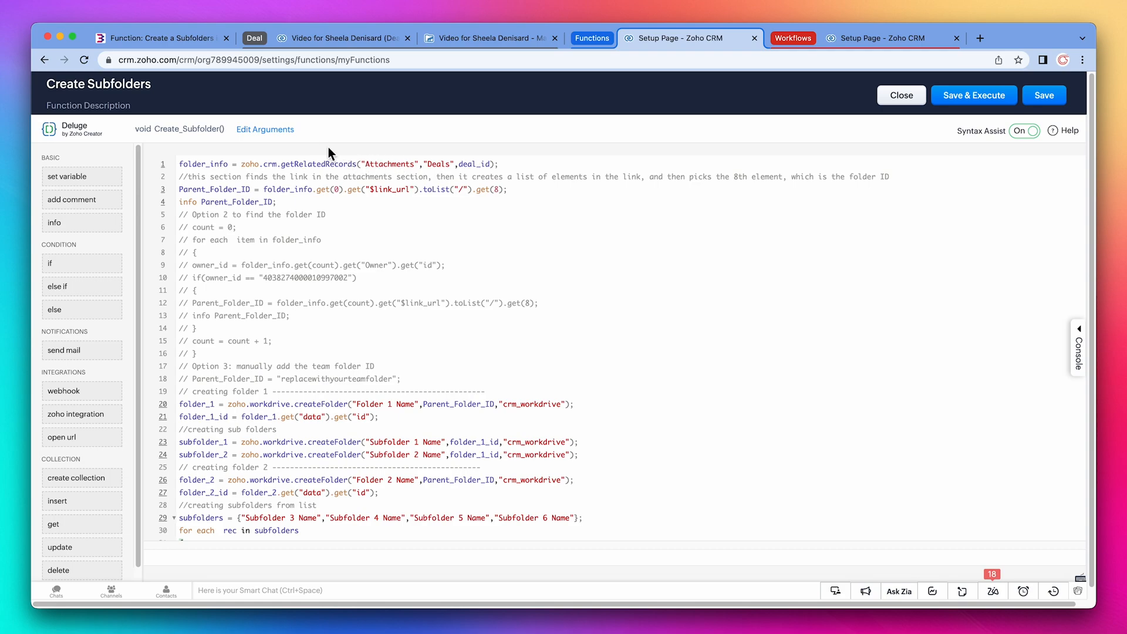
Step: Add a string argument named deal_id to the Create Subfolders function
{"action": "left_click", "coordinate": [264, 129]}
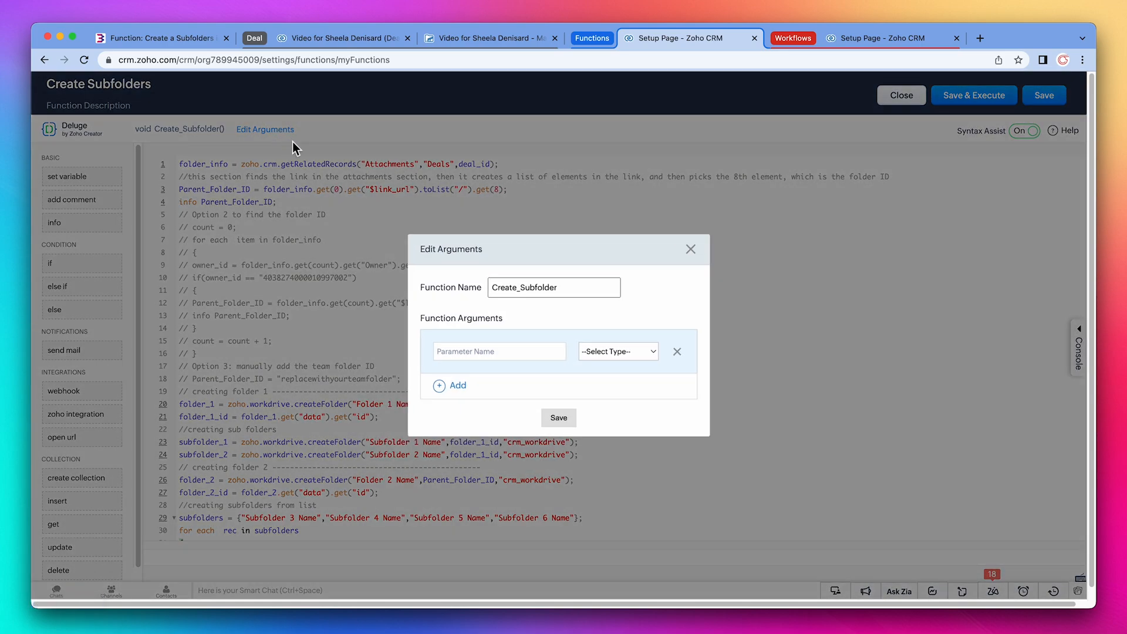
{"action": "left_click", "coordinate": [499, 351]}
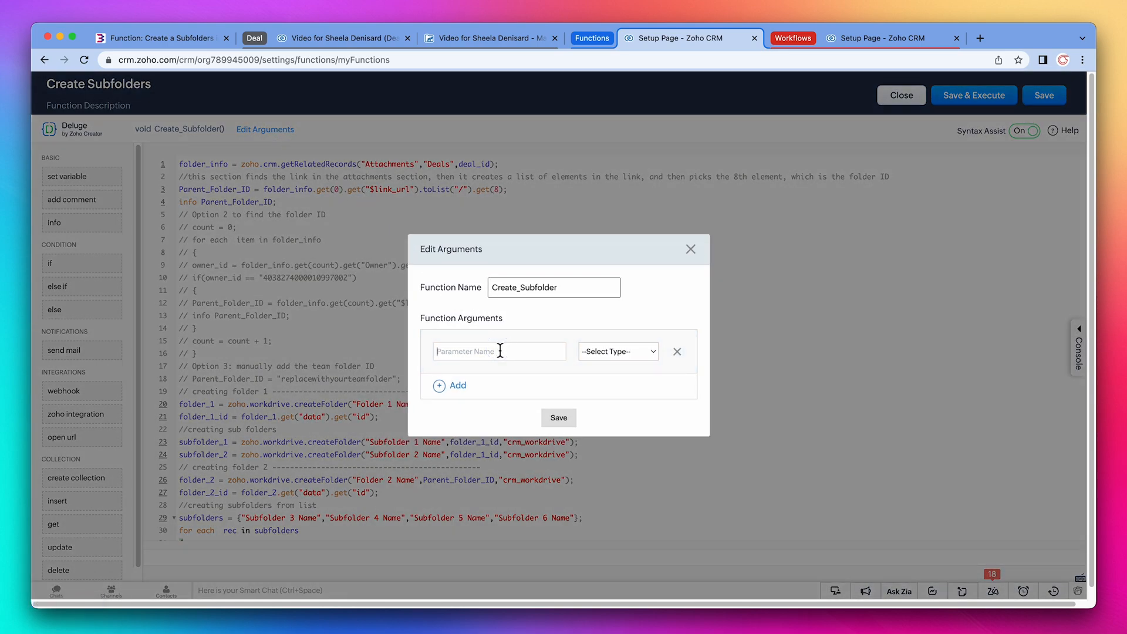
{"action": "type", "text": "deal_id"}
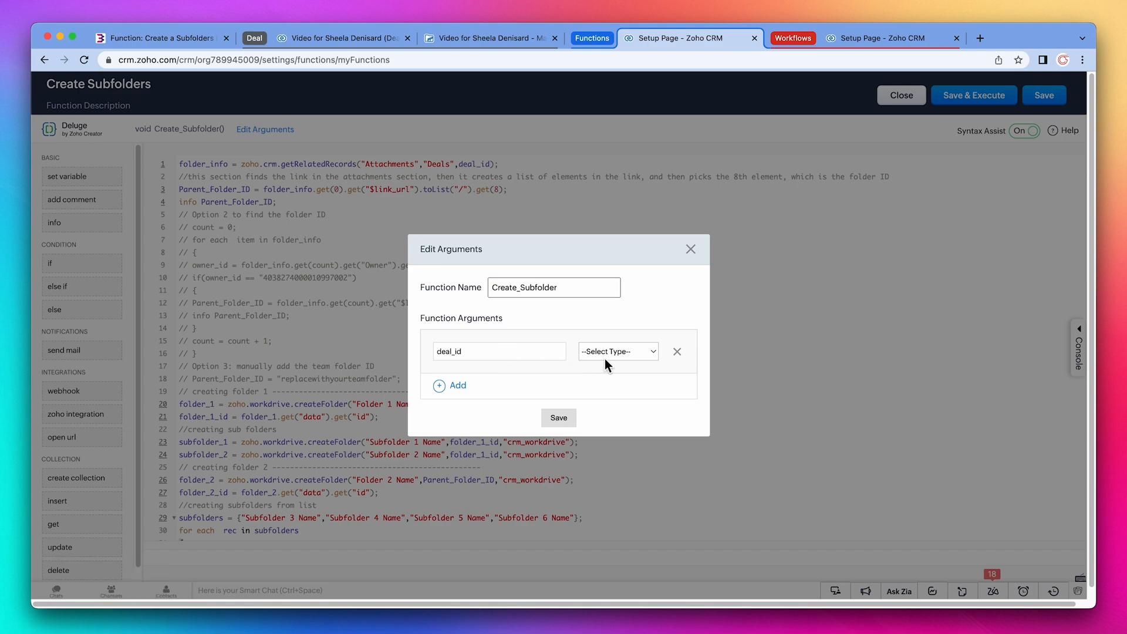
{"action": "left_click", "coordinate": [617, 351]}
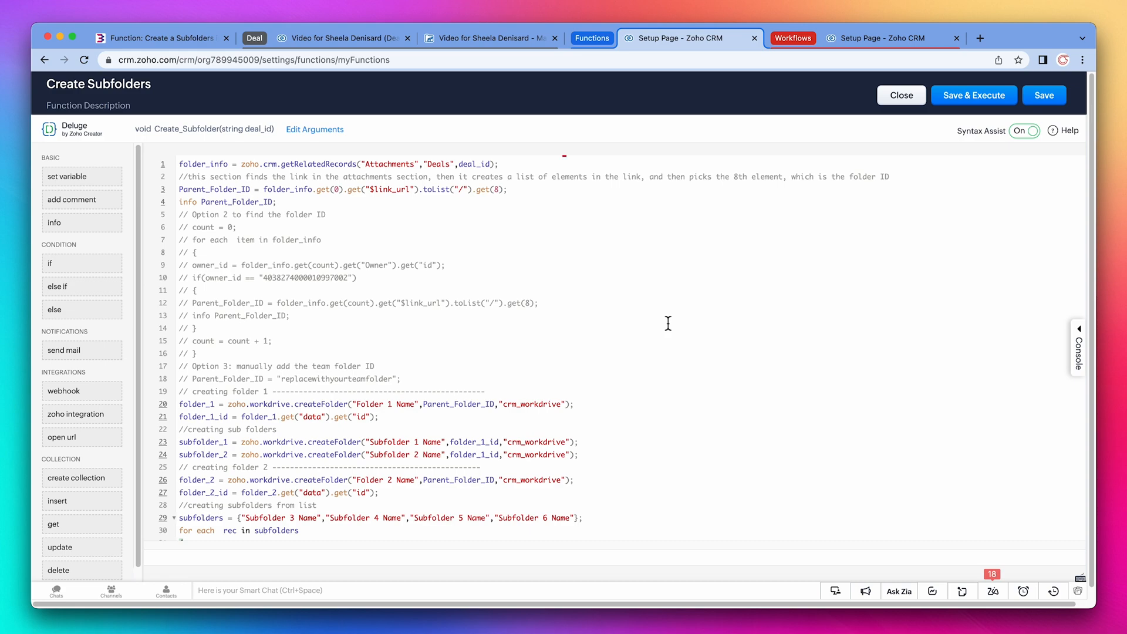
{"action": "left_click", "coordinate": [337, 164]}
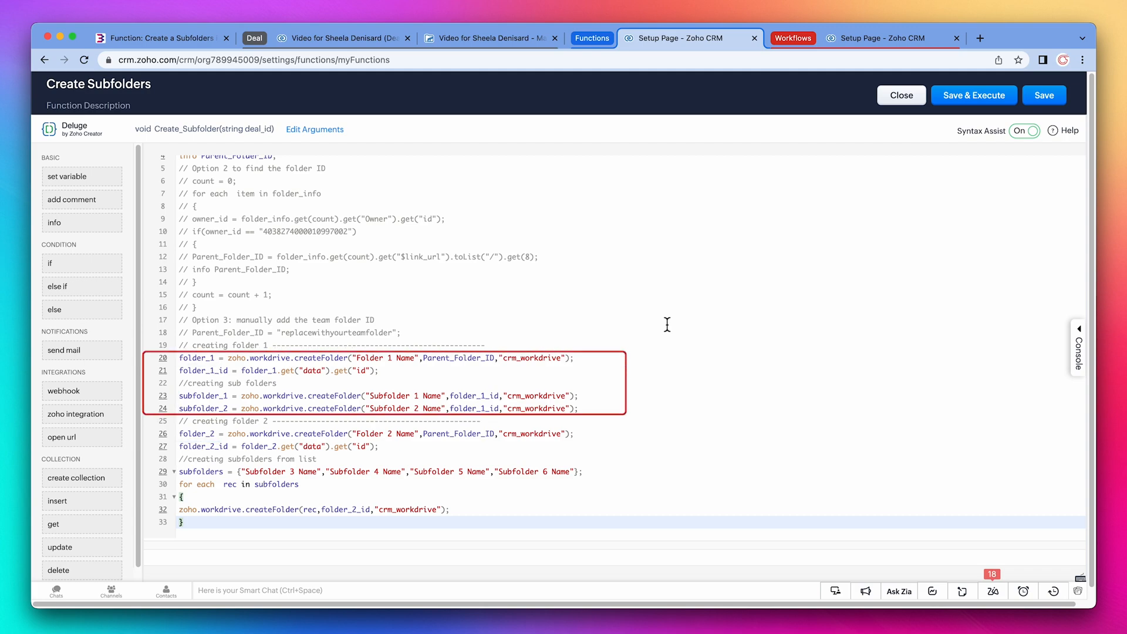
{"action": "double_click", "coordinate": [535, 396]}
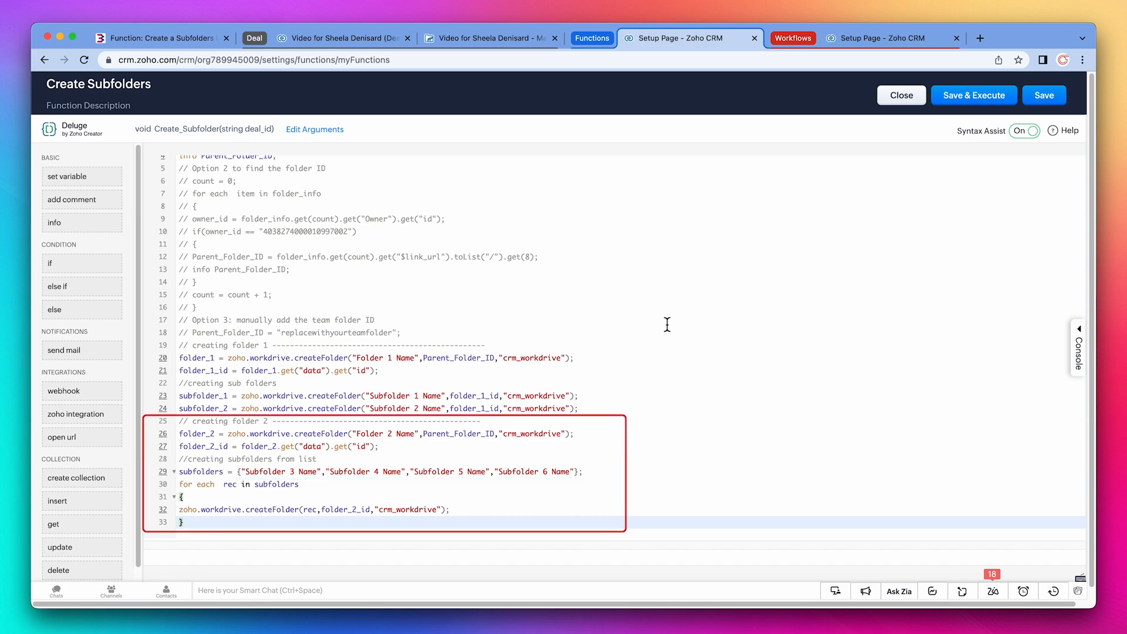
{"action": "double_click", "coordinate": [204, 484]}
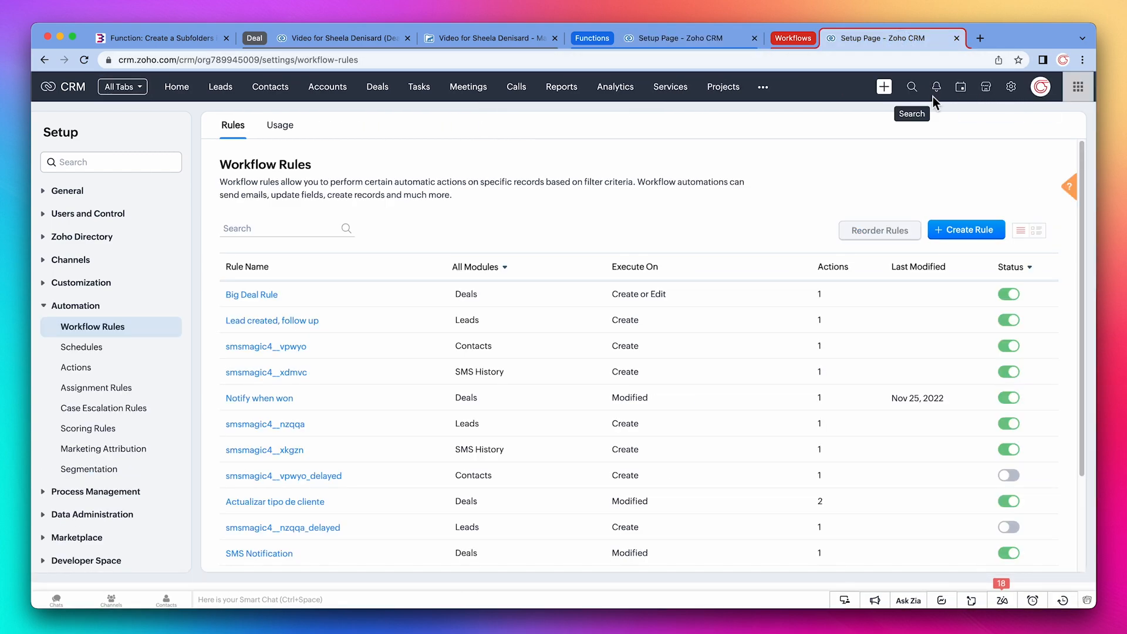
Step: Start a new workflow rule on the Deals module named Create Subfolders
{"action": "left_click", "coordinate": [967, 229]}
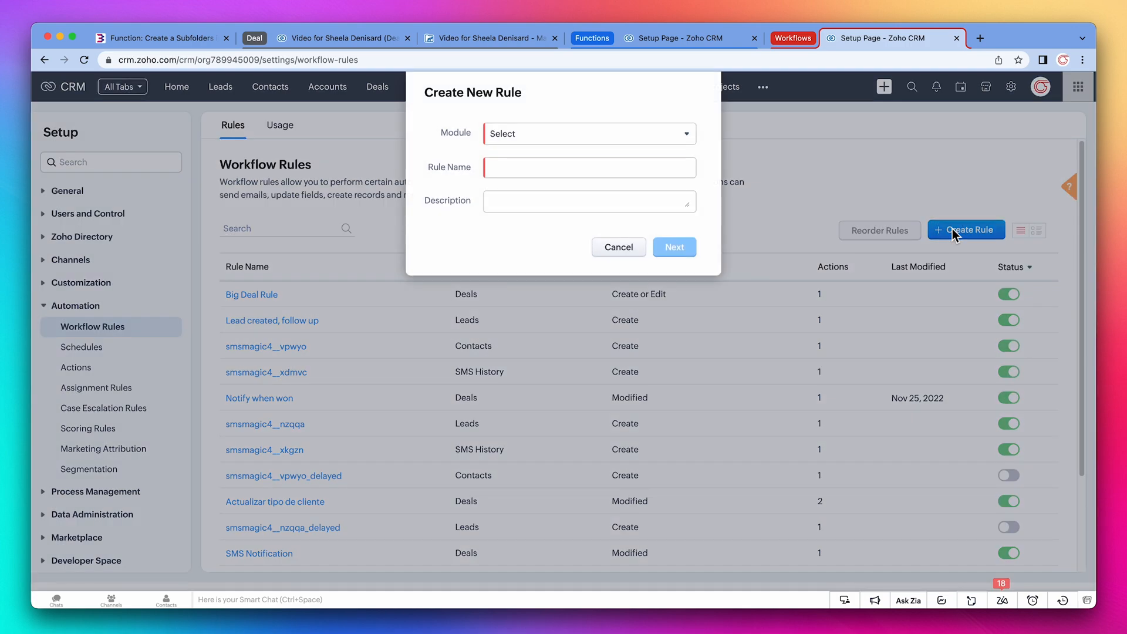
{"action": "left_click", "coordinate": [589, 134]}
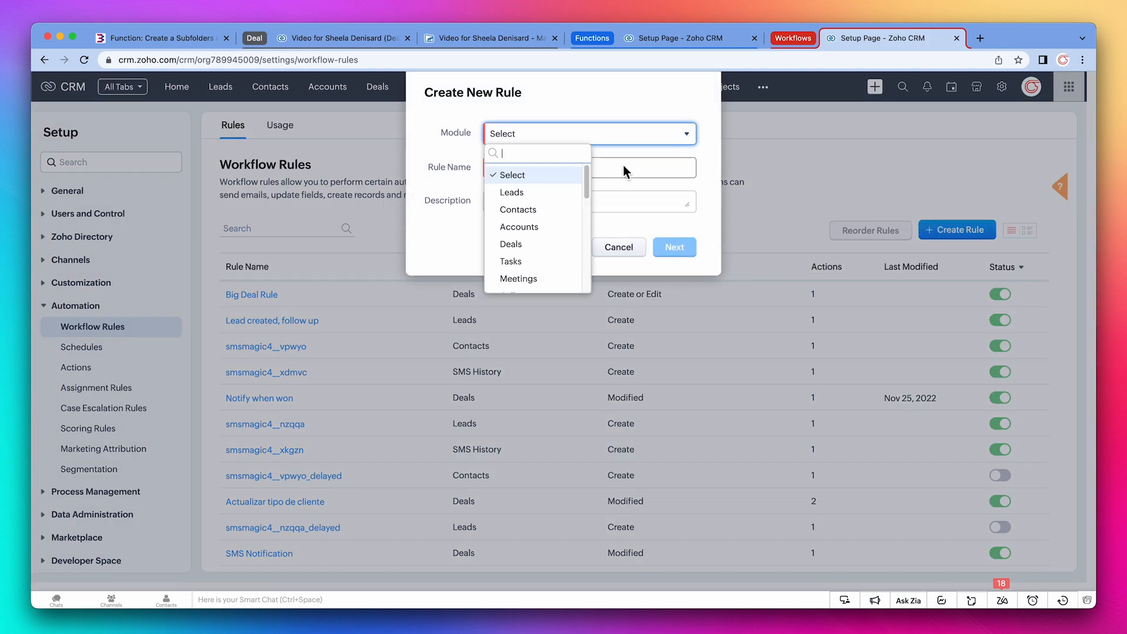
{"action": "left_click", "coordinate": [511, 244]}
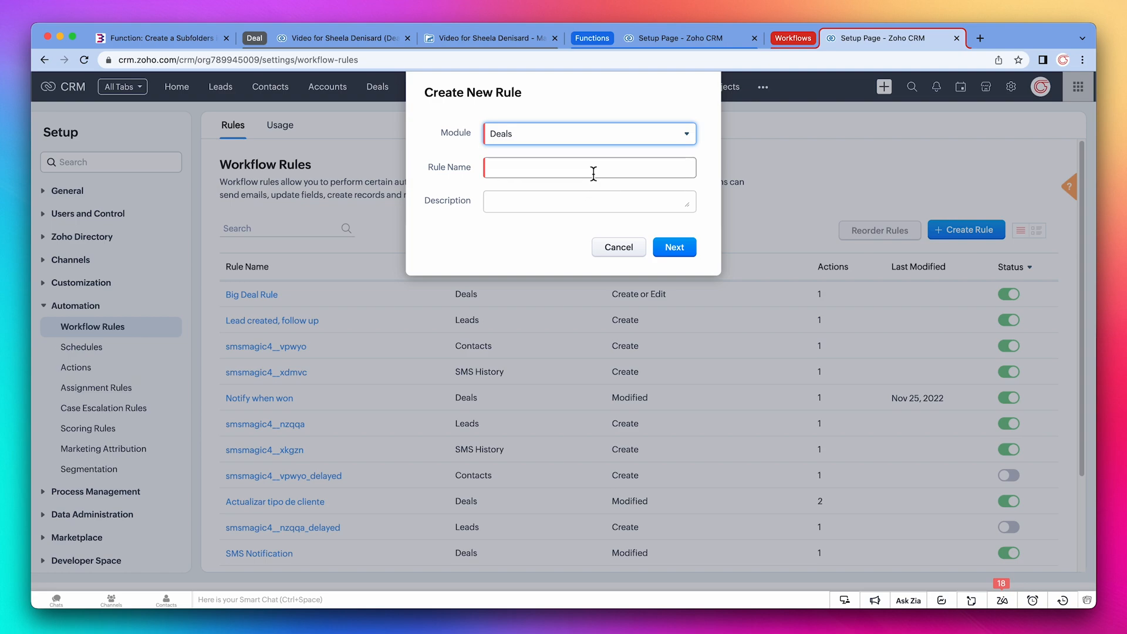
{"action": "type", "text": "Create Subfolders"}
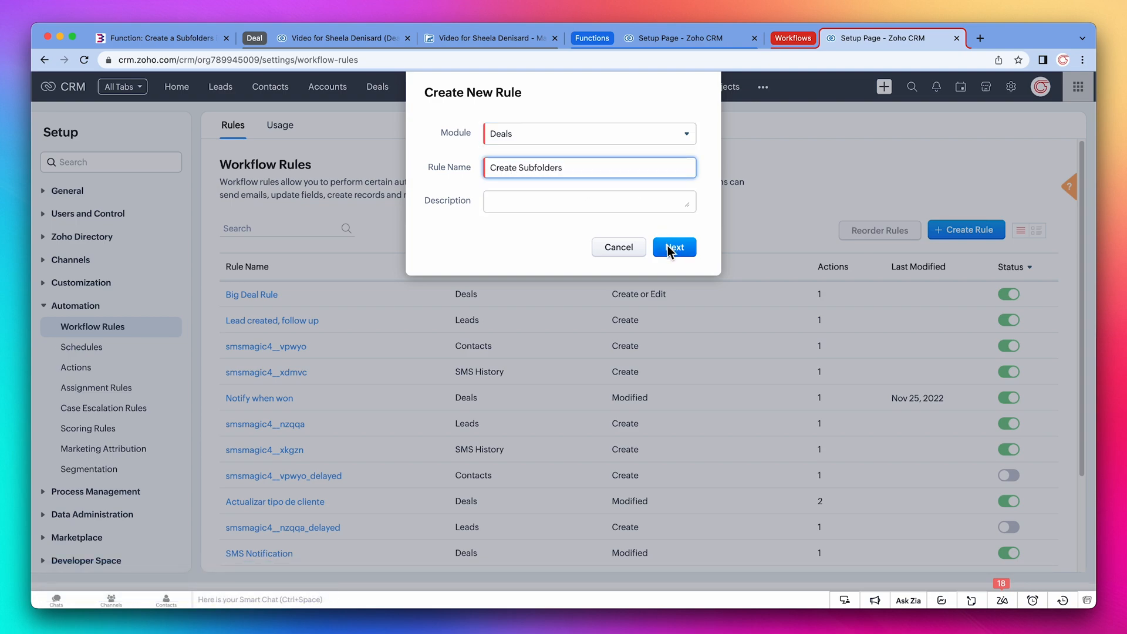
{"action": "left_click", "coordinate": [674, 247]}
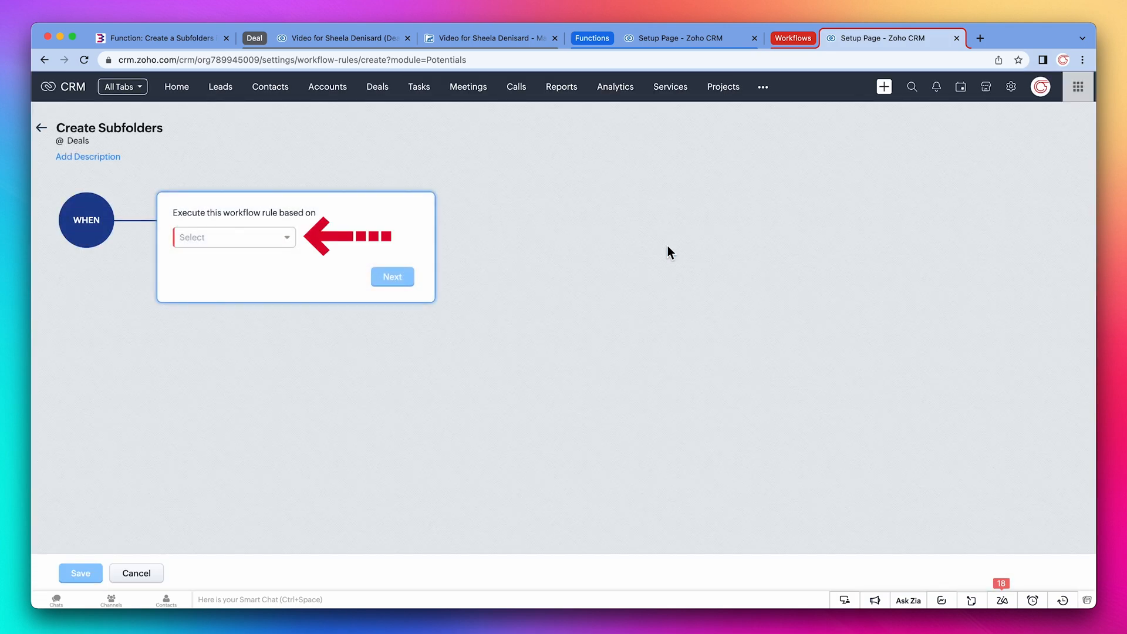
Step: Trigger the rule on record edit when the Subfolders Needed field is modified to the value Yes
{"action": "left_click", "coordinate": [232, 238]}
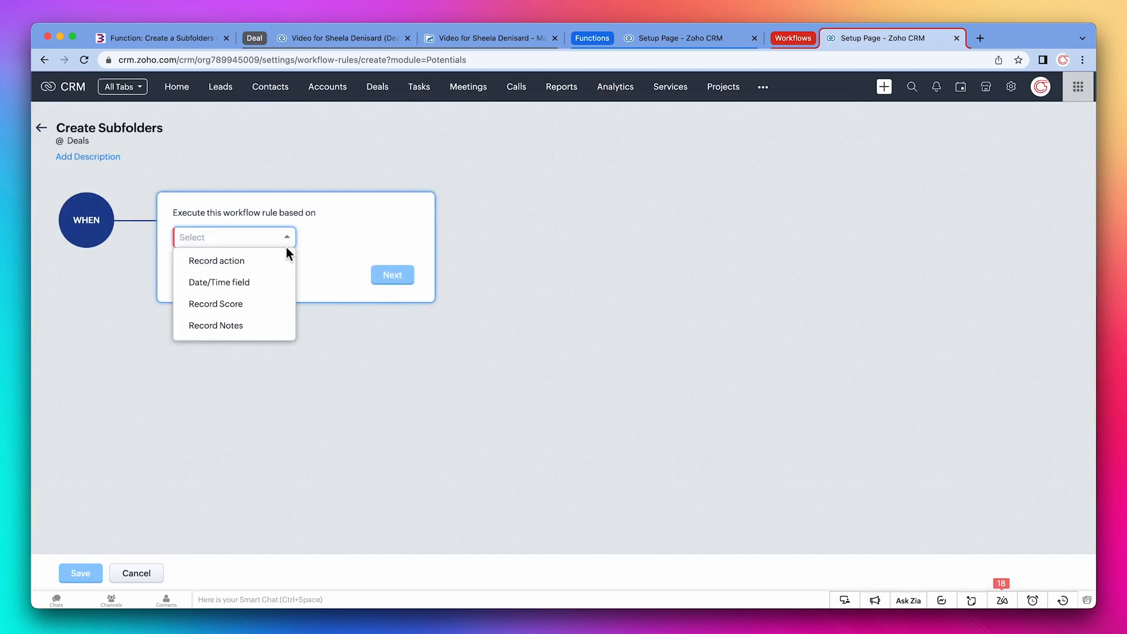
{"action": "left_click", "coordinate": [216, 261]}
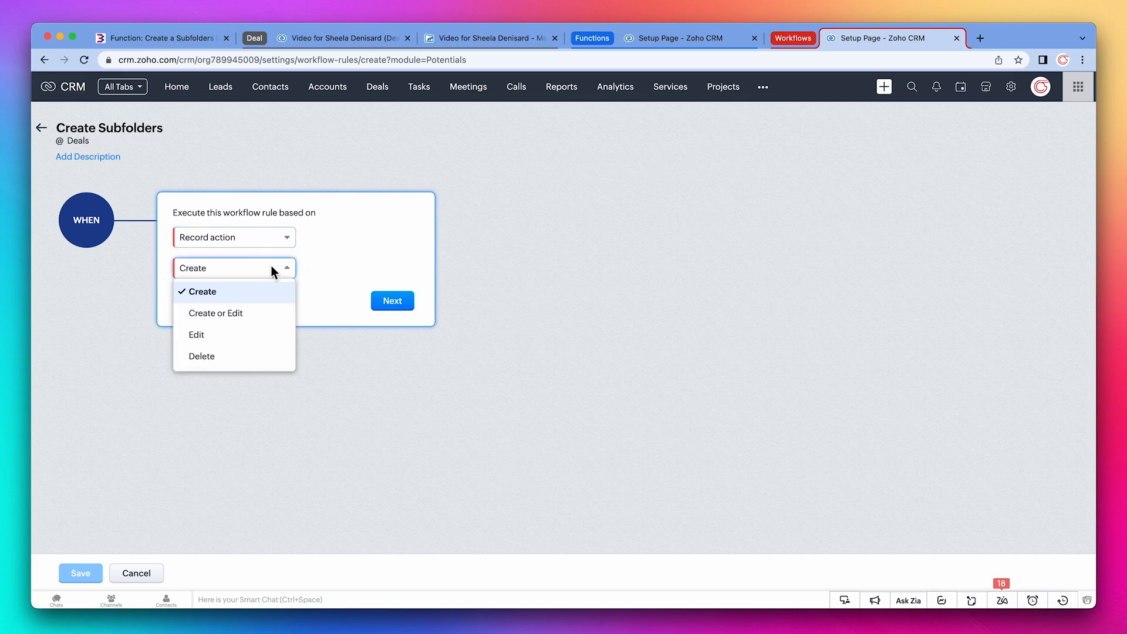
{"action": "left_click", "coordinate": [196, 335]}
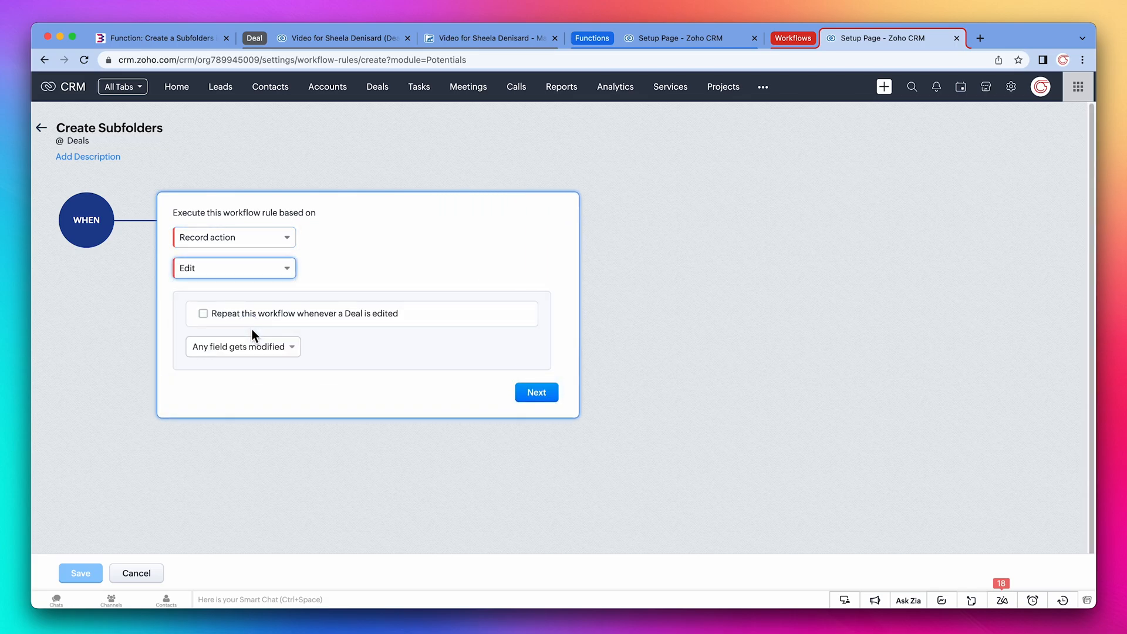
{"action": "left_click", "coordinate": [241, 345]}
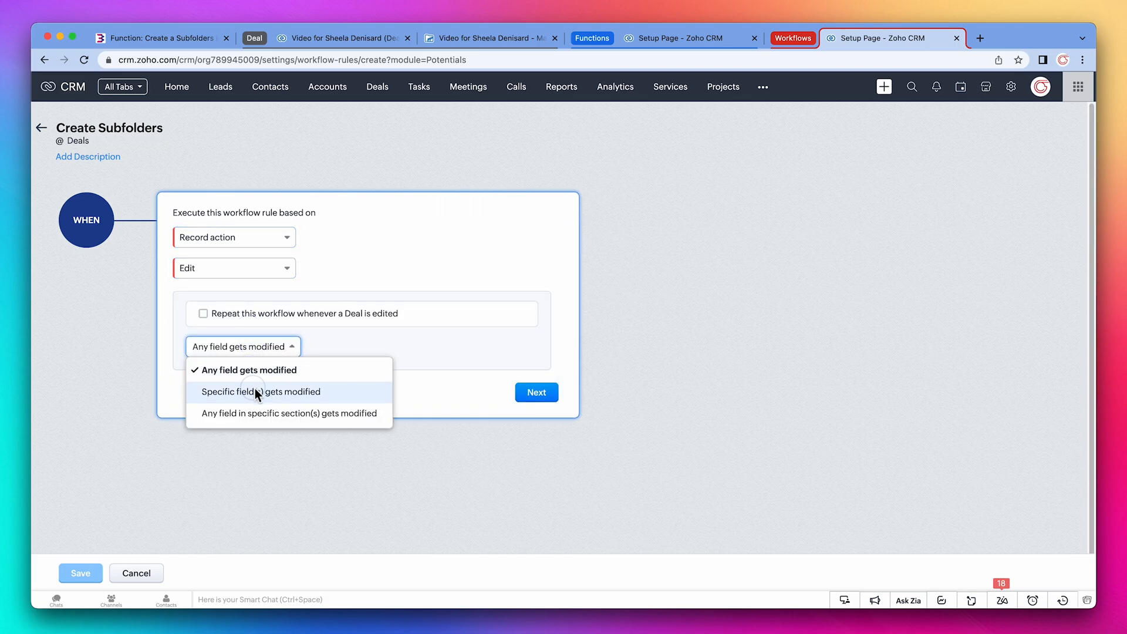
{"action": "left_click", "coordinate": [261, 391]}
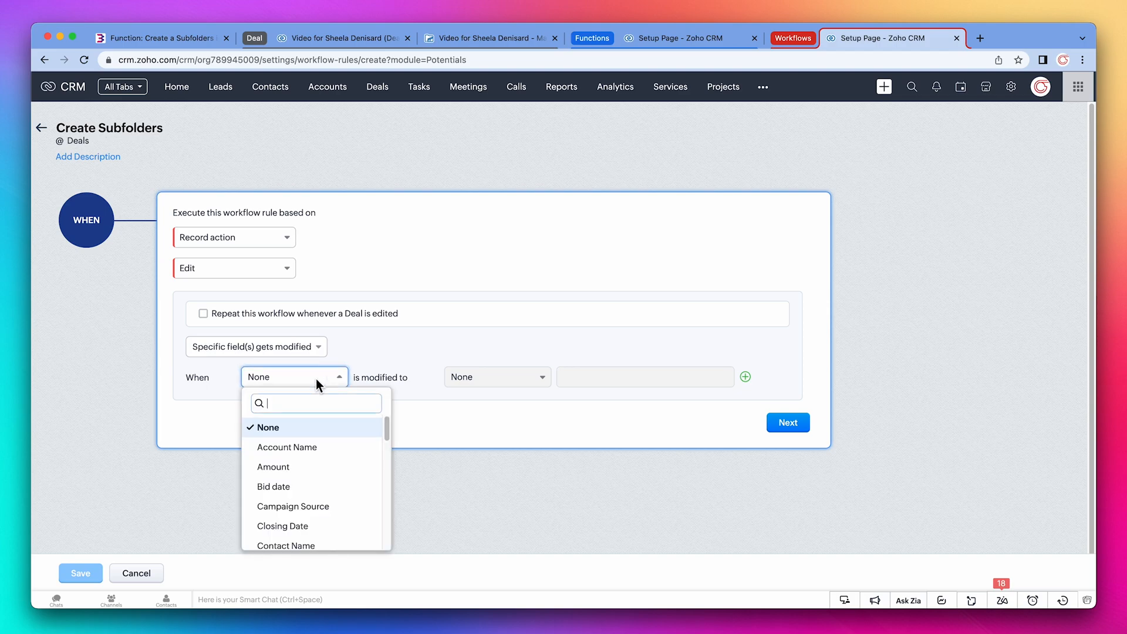
{"action": "type", "text": "sub"}
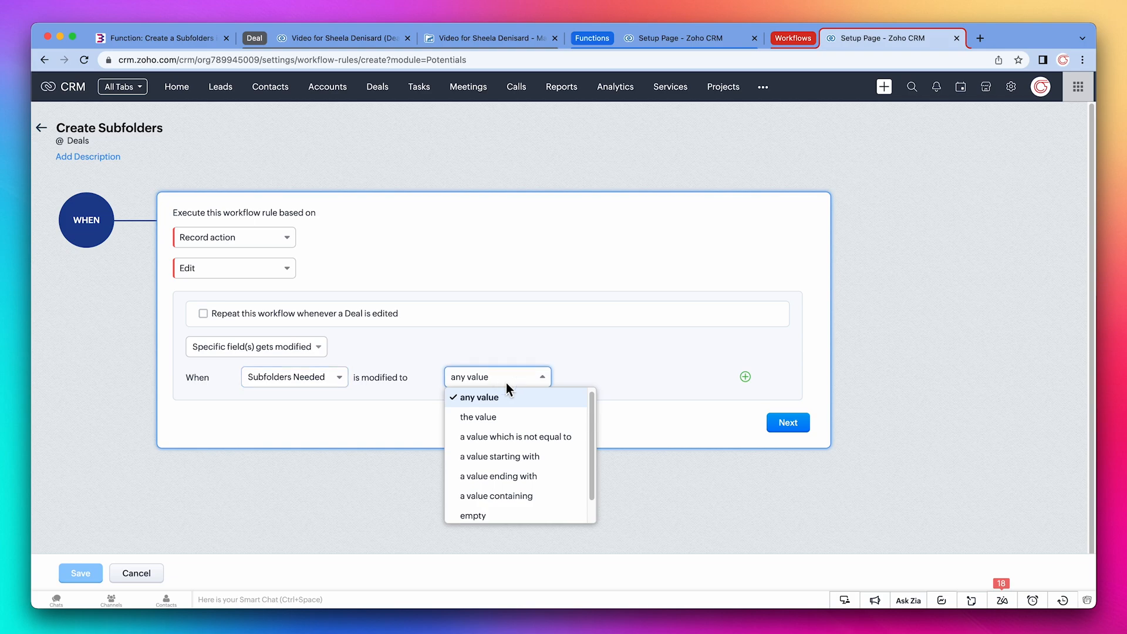
{"action": "left_click", "coordinate": [477, 417]}
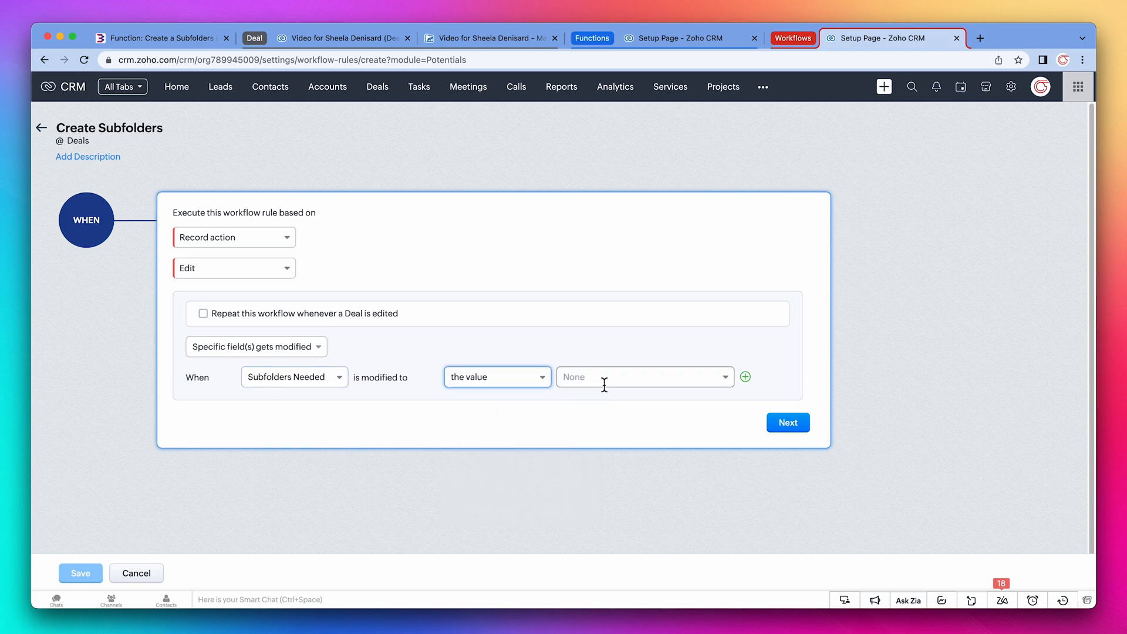
{"action": "left_click", "coordinate": [640, 377]}
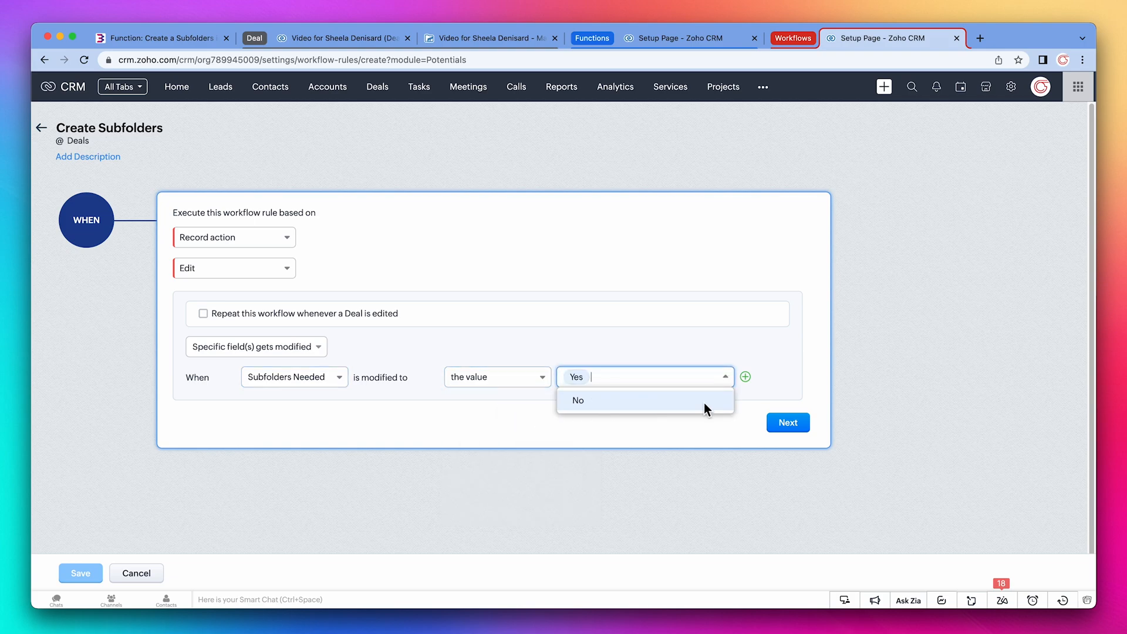
{"action": "left_click", "coordinate": [786, 422]}
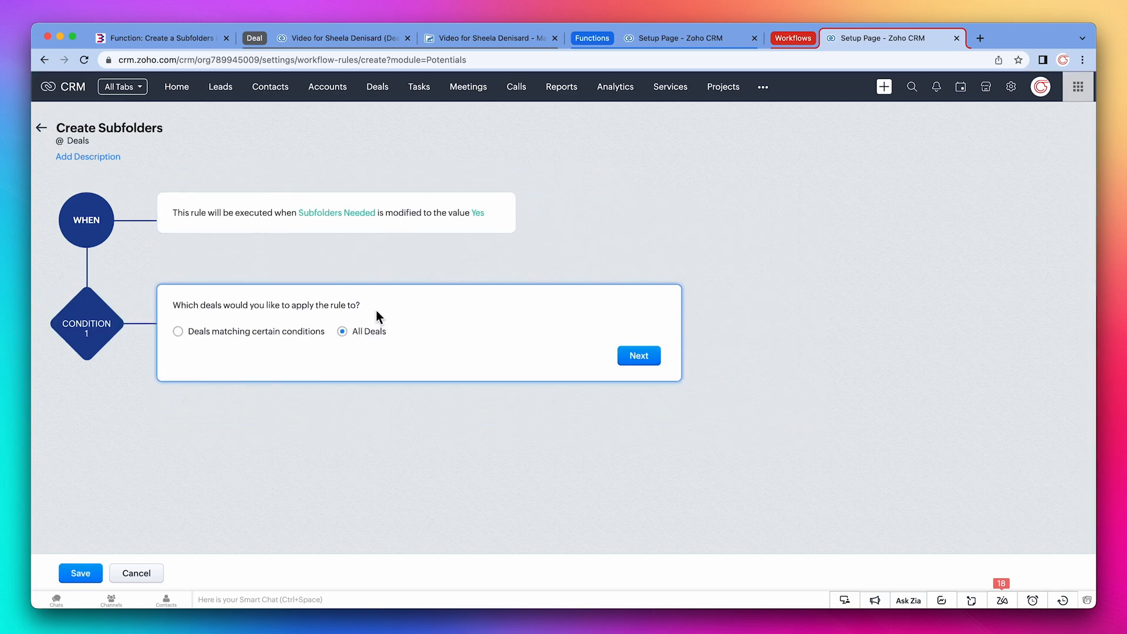
Step: Apply the rule to All Deals and list existing functions for a Function instant action
{"action": "left_click", "coordinate": [637, 354]}
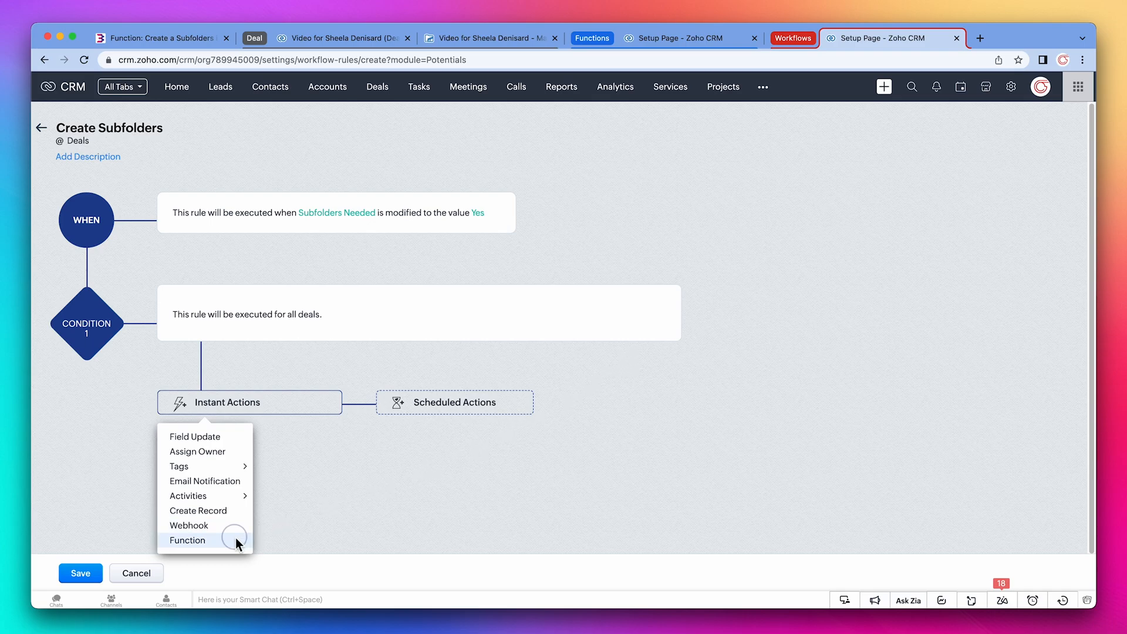
{"action": "left_click", "coordinate": [187, 540]}
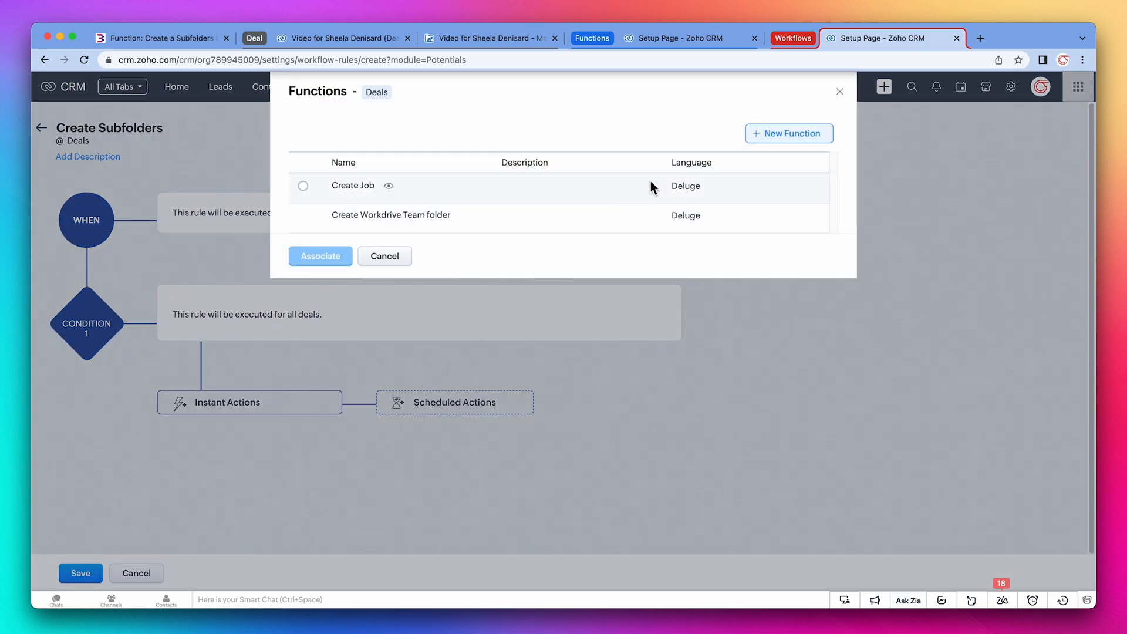
{"action": "left_click", "coordinate": [790, 133]}
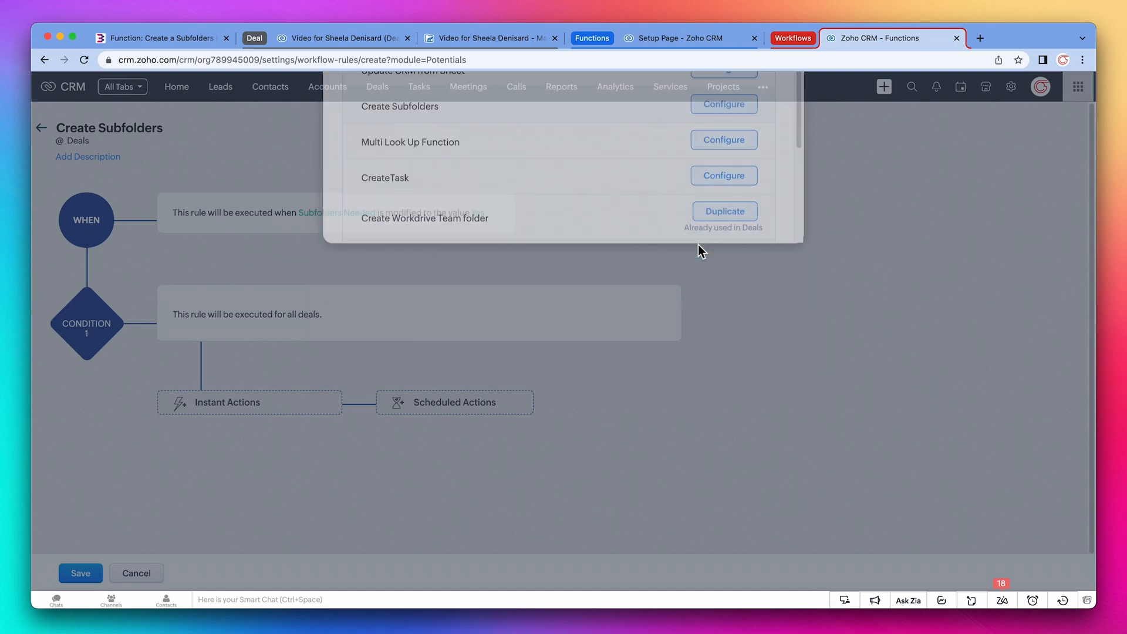
Step: Configure Create Subfolders with deal_id mapped to Deals > Deal Id, associate it and save the rule
{"action": "left_click", "coordinate": [724, 105]}
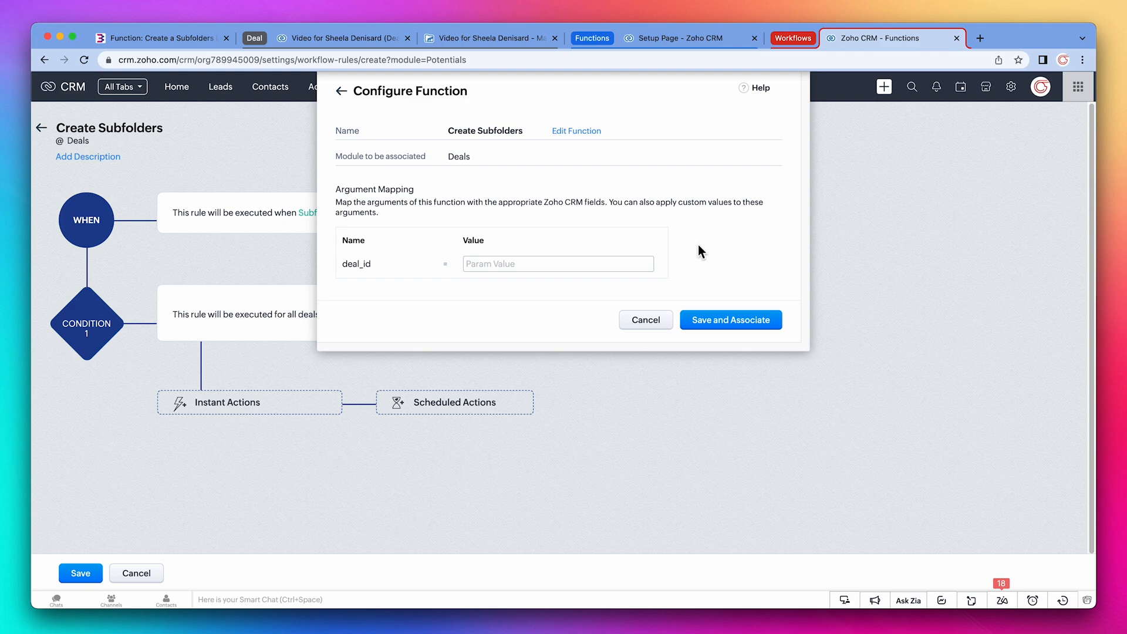
{"action": "left_click", "coordinate": [558, 264]}
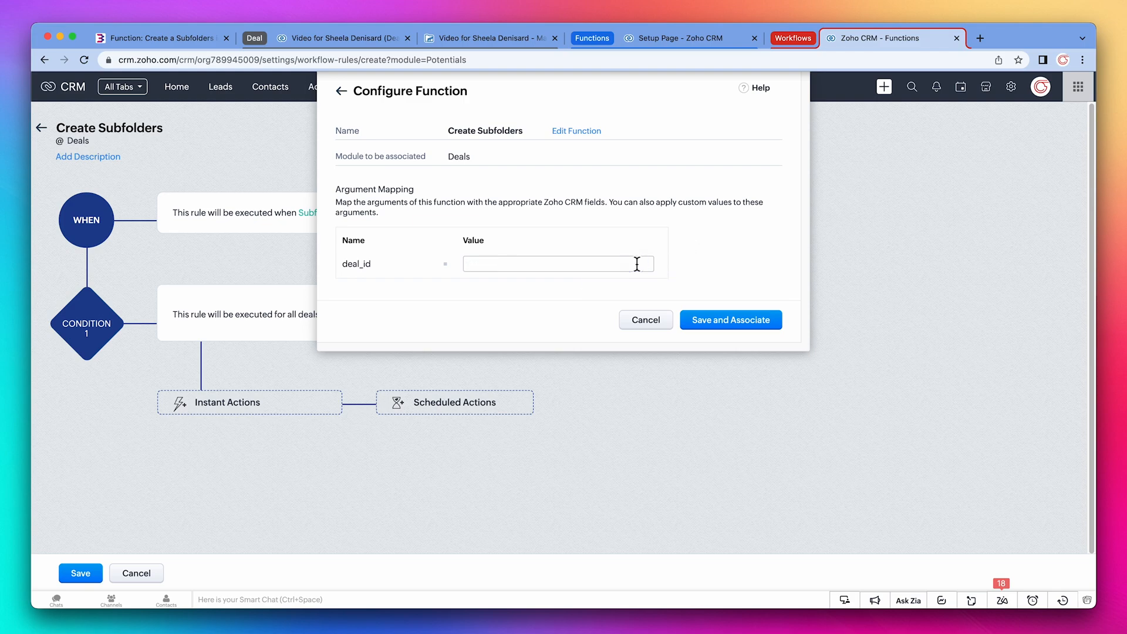
{"action": "type", "text": "#"}
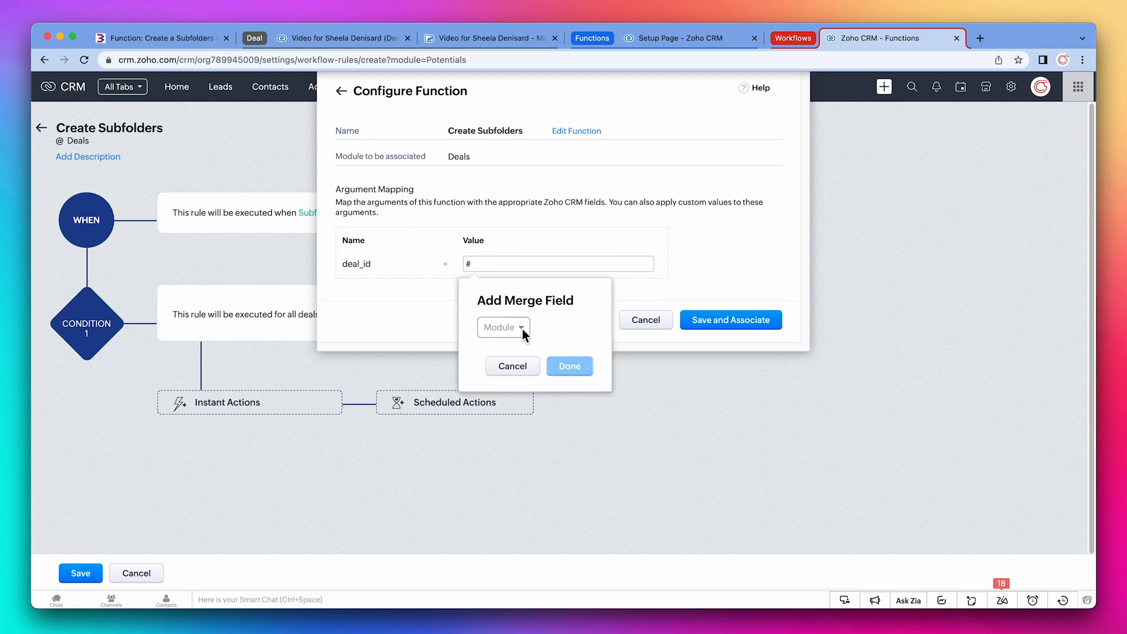
{"action": "left_click", "coordinate": [504, 328]}
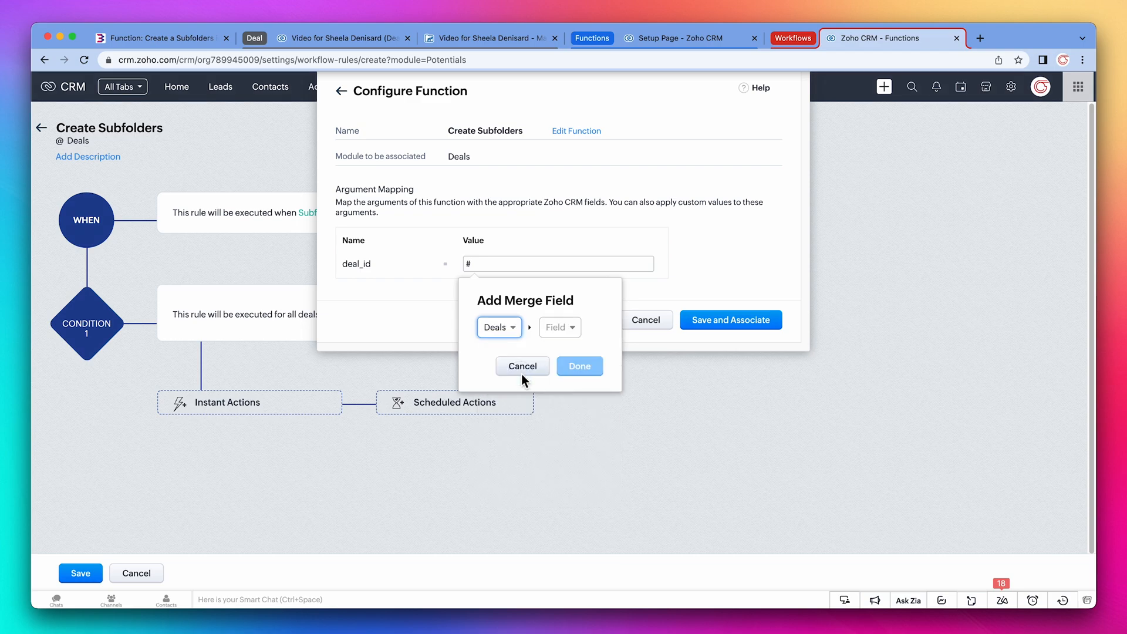
{"action": "left_click", "coordinate": [559, 328]}
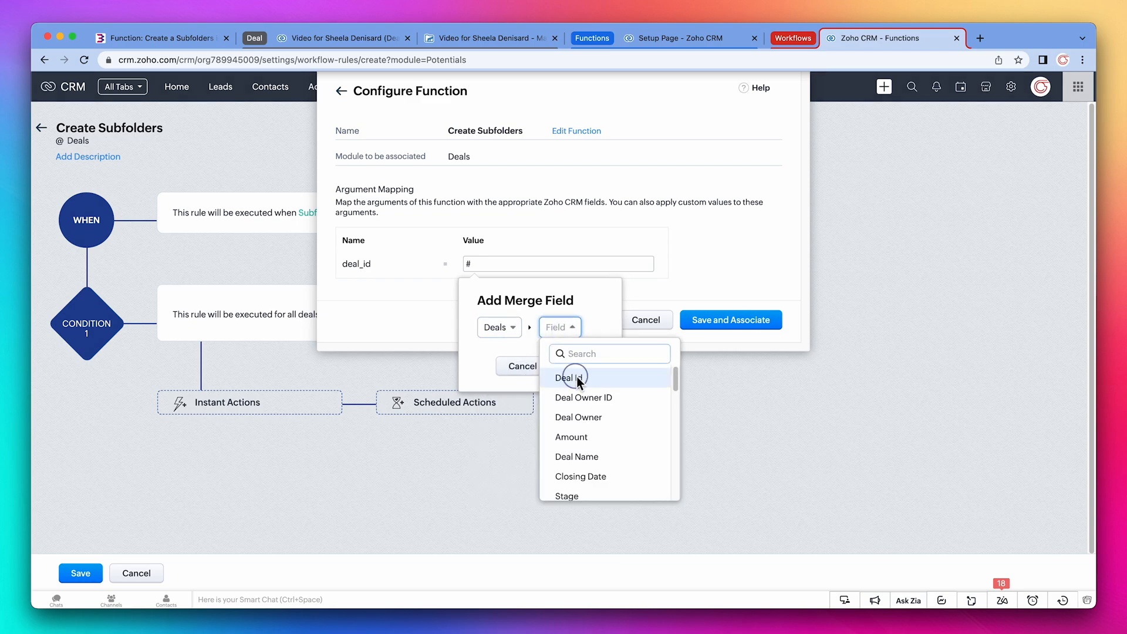
{"action": "left_click", "coordinate": [567, 377]}
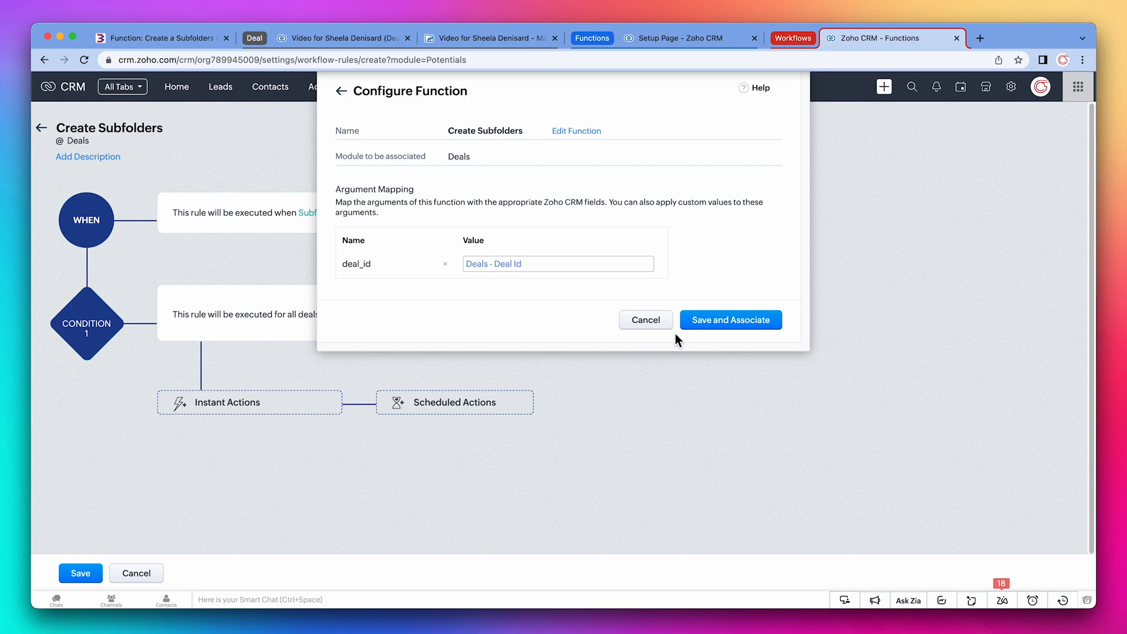
{"action": "left_click", "coordinate": [729, 319]}
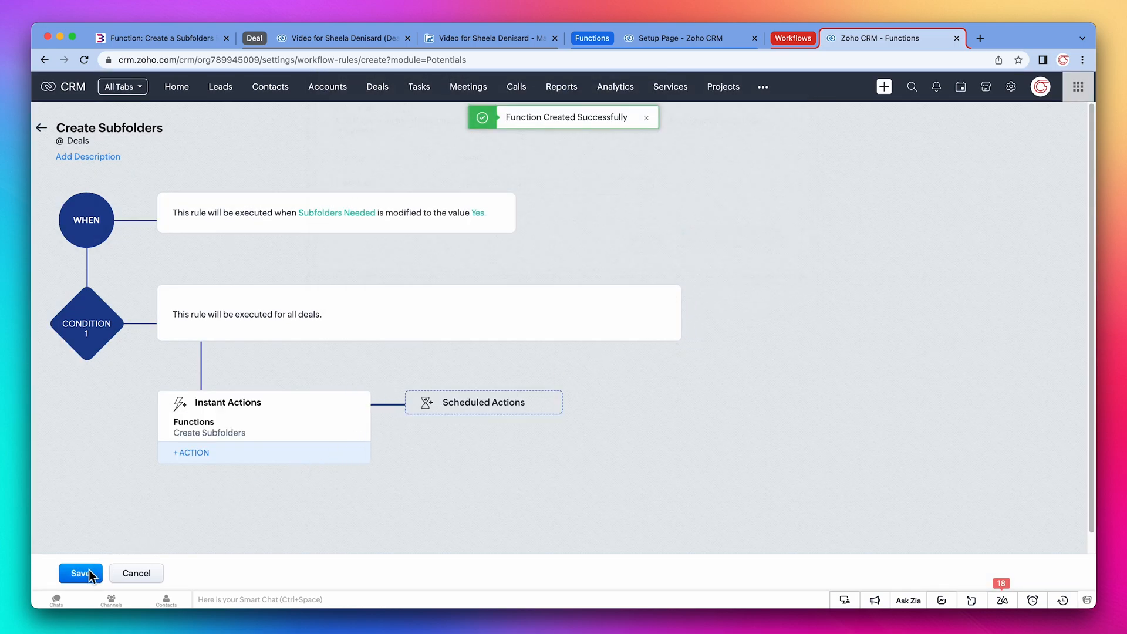
{"action": "left_click", "coordinate": [79, 573]}
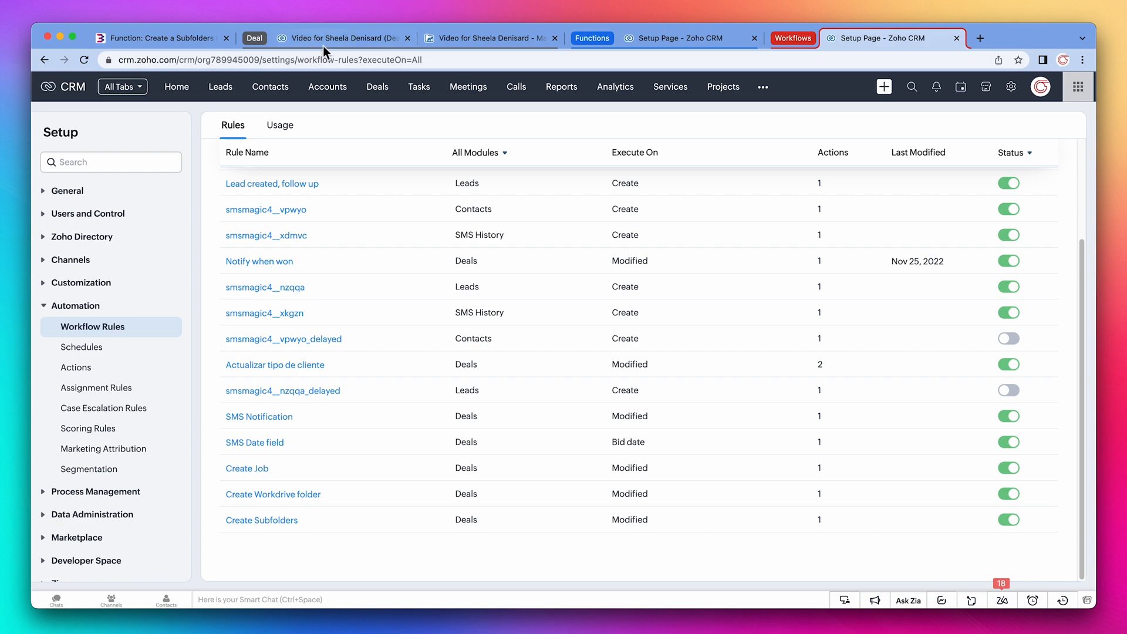
Step: Reload the deal record and set its Subfolders Needed field to Yes
{"action": "left_click", "coordinate": [344, 38]}
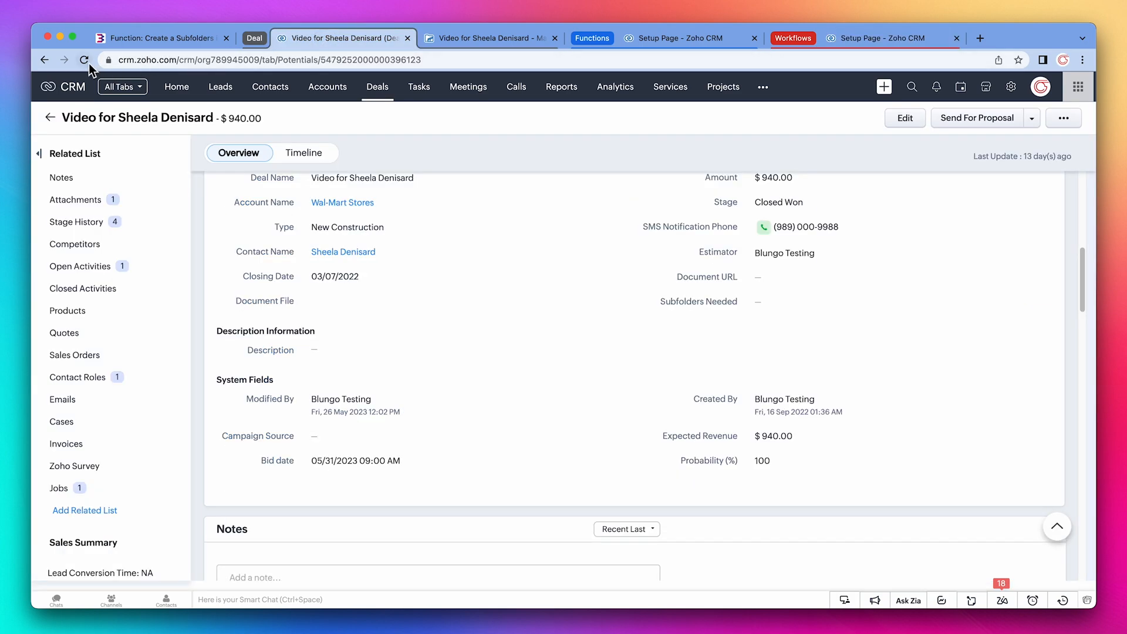
{"action": "left_click", "coordinate": [85, 60]}
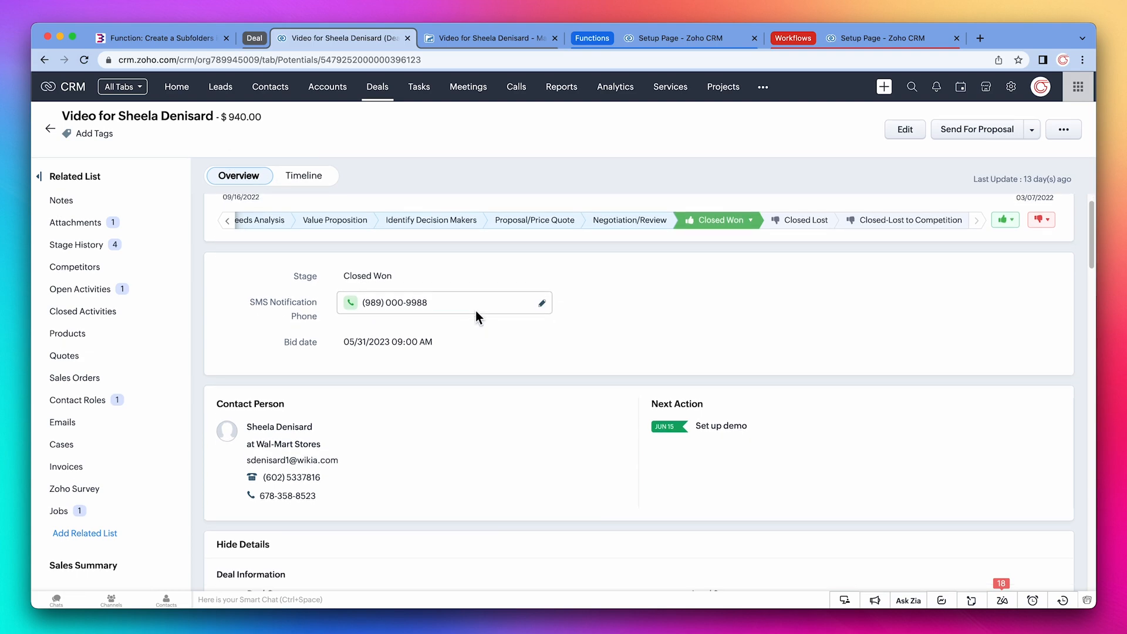
{"action": "scroll", "scroll_direction": "down", "scroll_amount": 3}
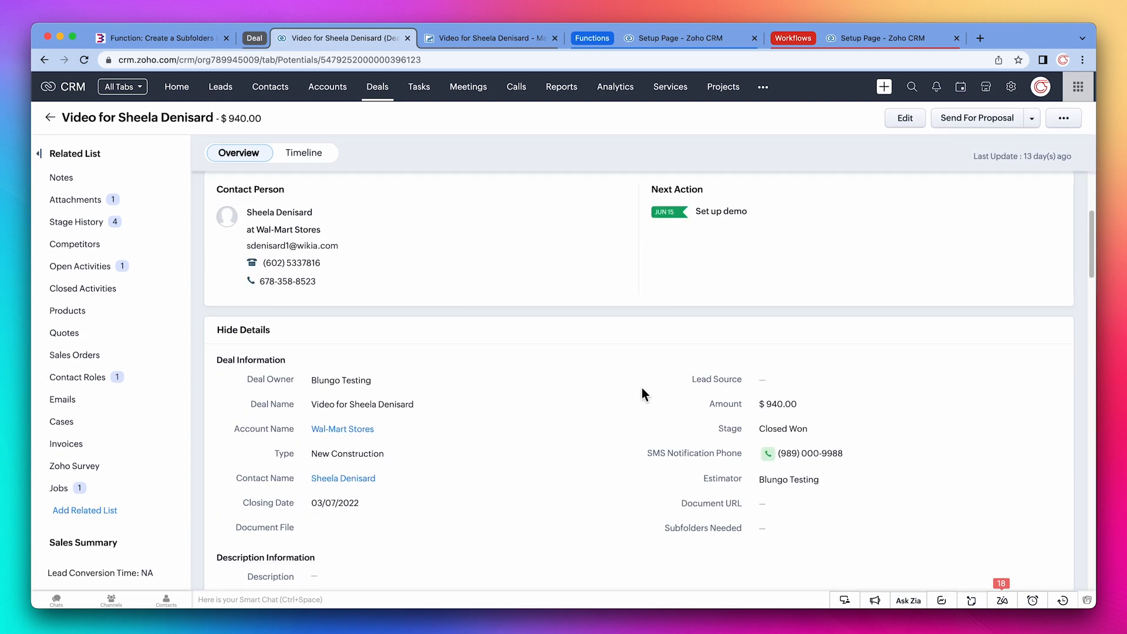
{"action": "left_click", "coordinate": [863, 527]}
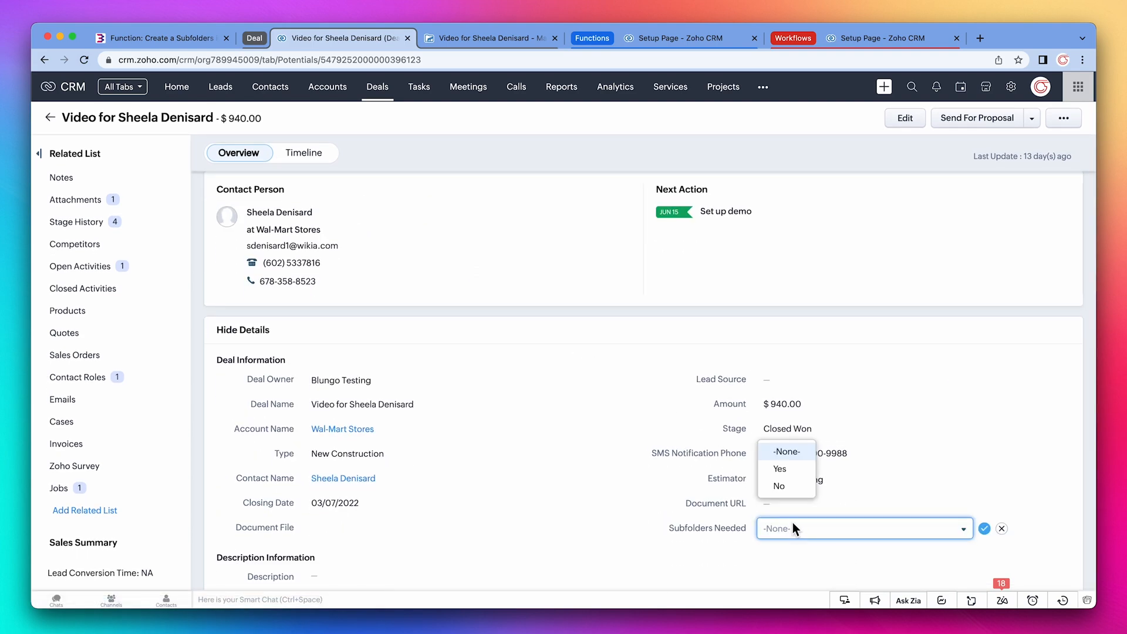
{"action": "left_click", "coordinate": [780, 469]}
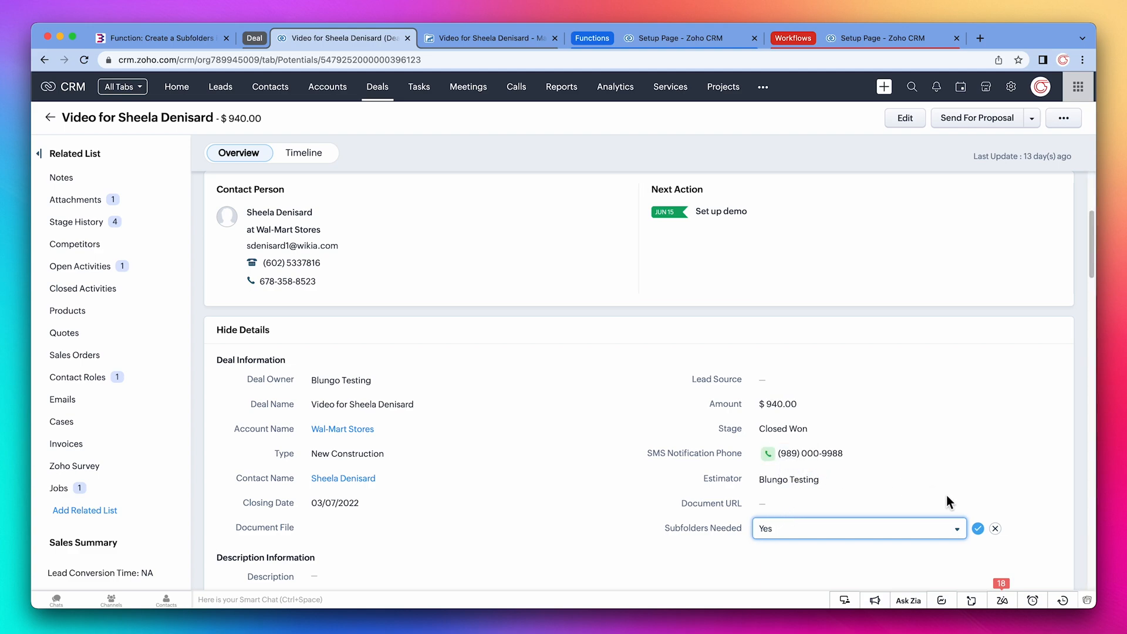
{"action": "left_click", "coordinate": [978, 528]}
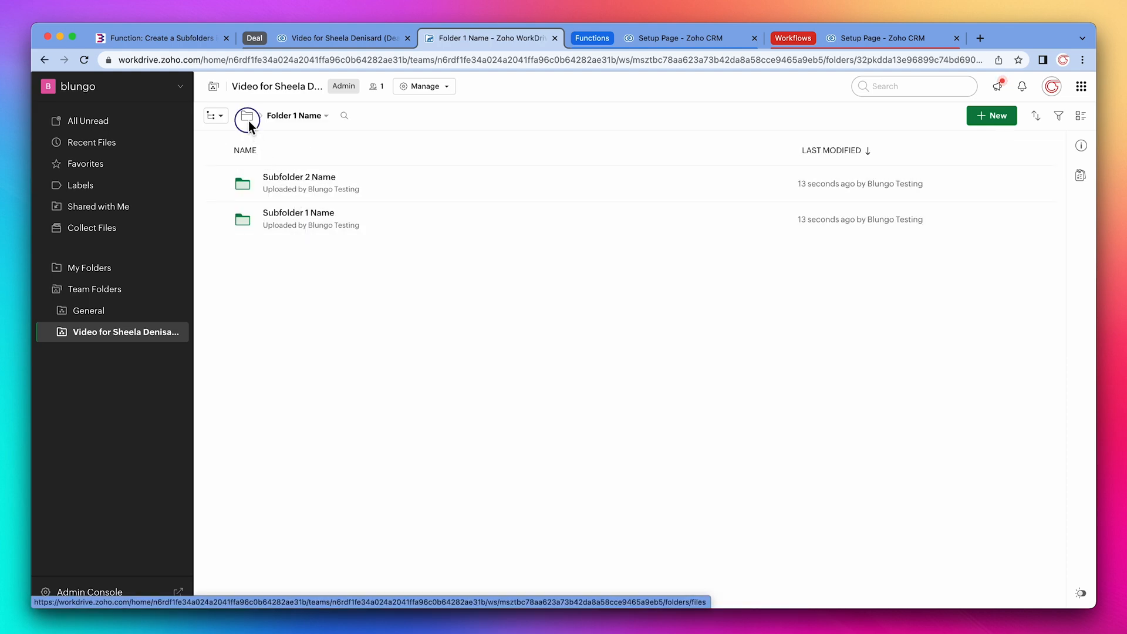
Step: Navigate into Folder 2 Name of the team folder to see Subfolders 3–6
{"action": "left_click", "coordinate": [246, 117]}
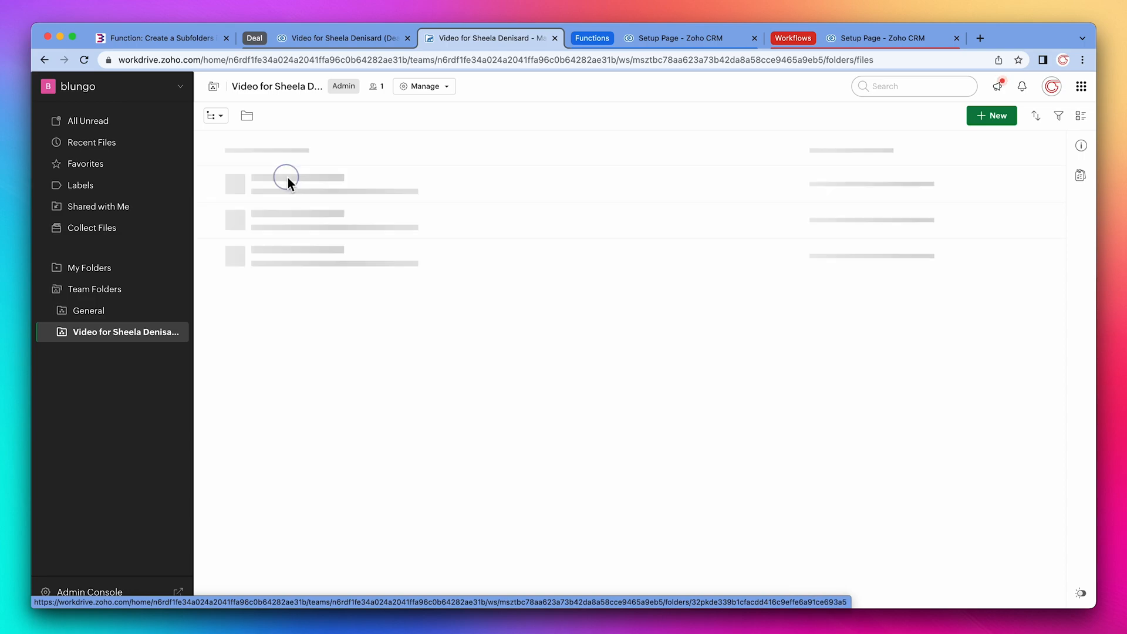
{"action": "left_click", "coordinate": [286, 177]}
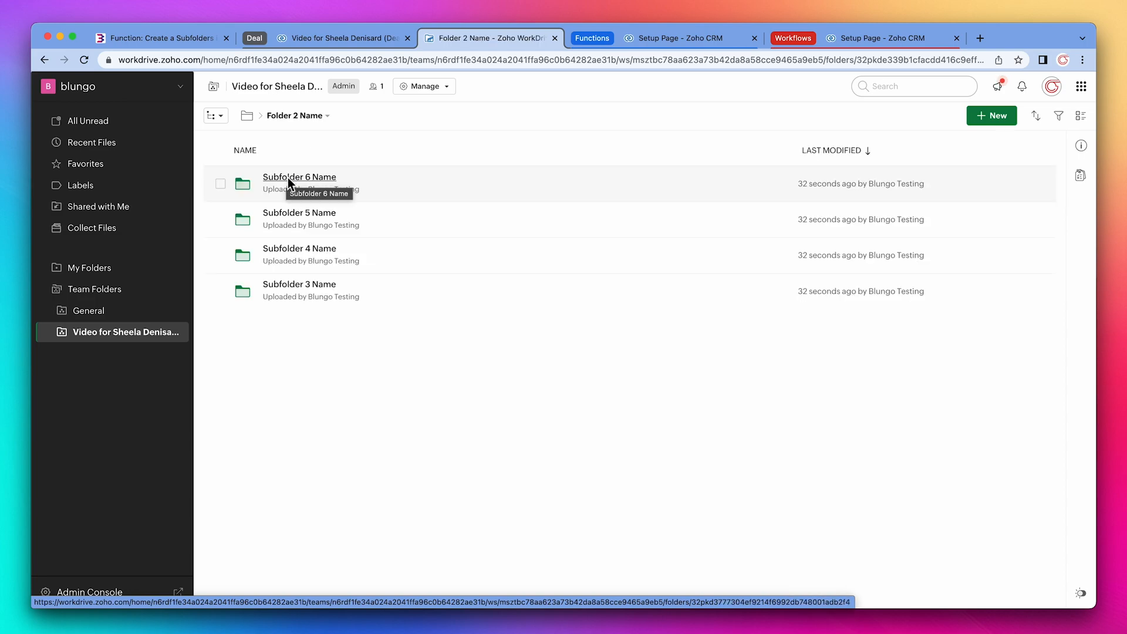